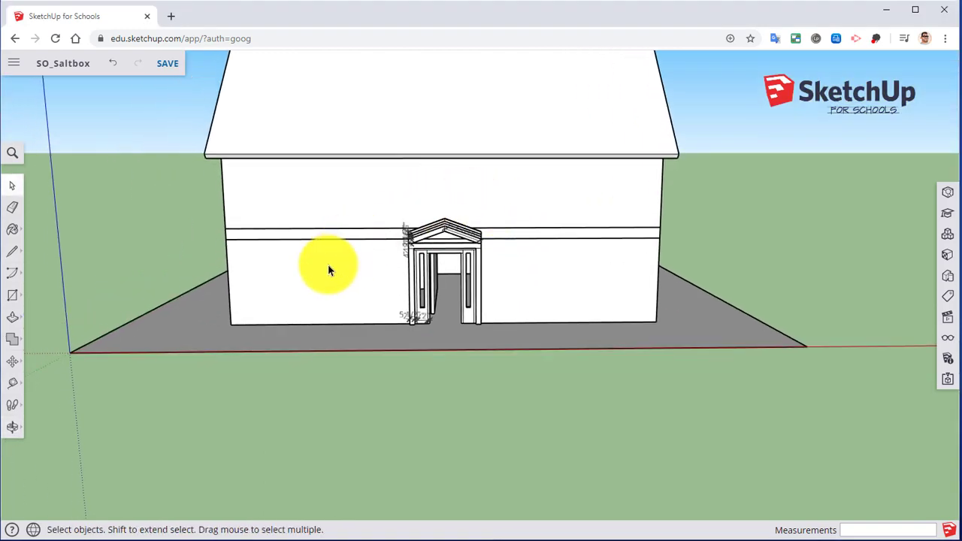
mouse_move(514, 269)
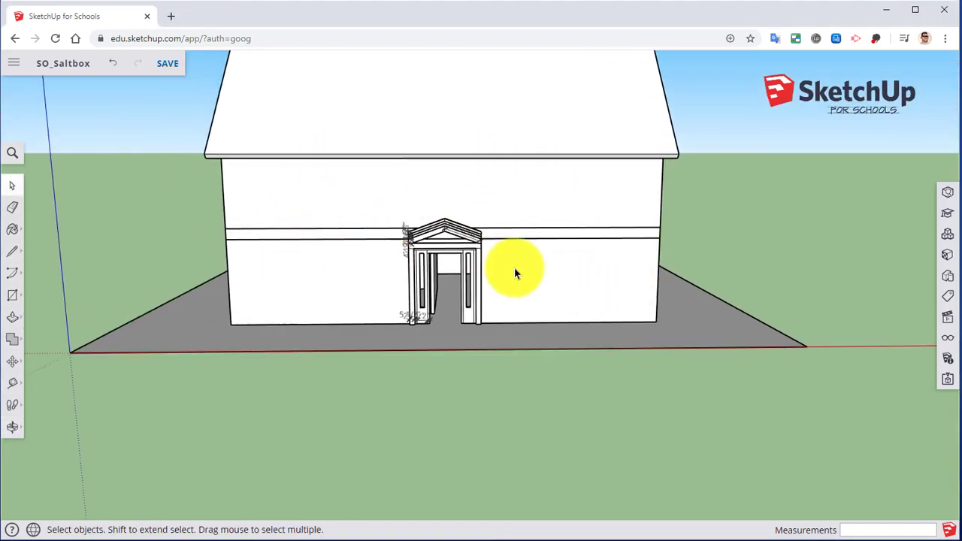
mouse_move(466, 196)
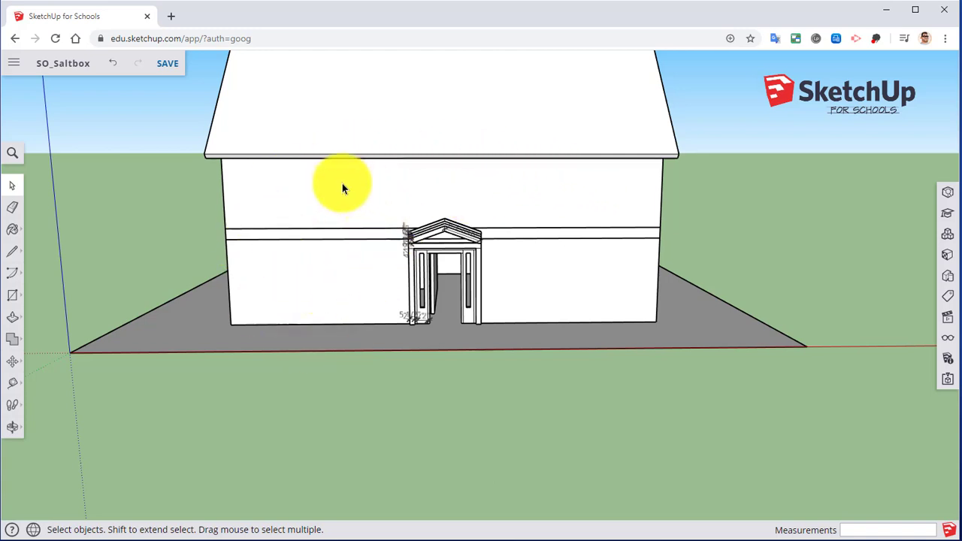
mouse_move(585, 163)
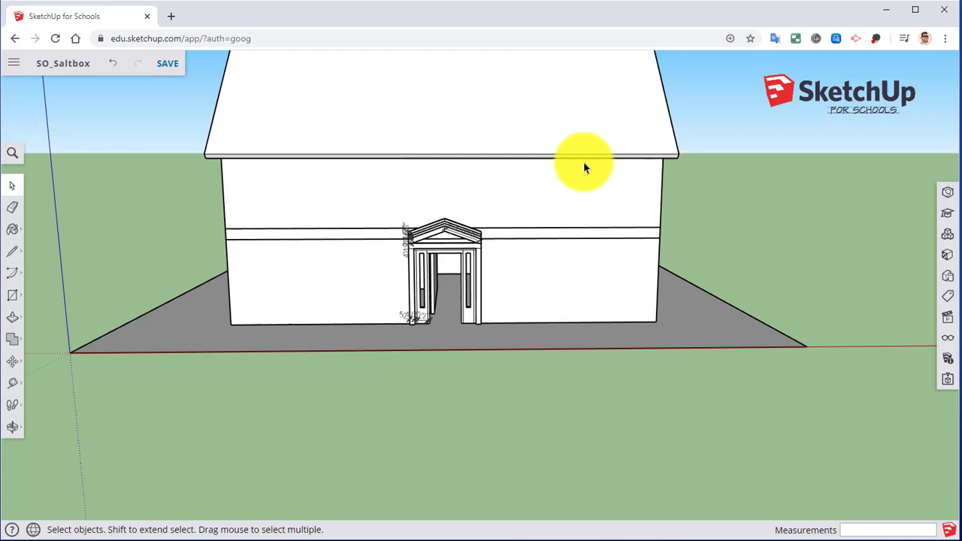
mouse_move(489, 293)
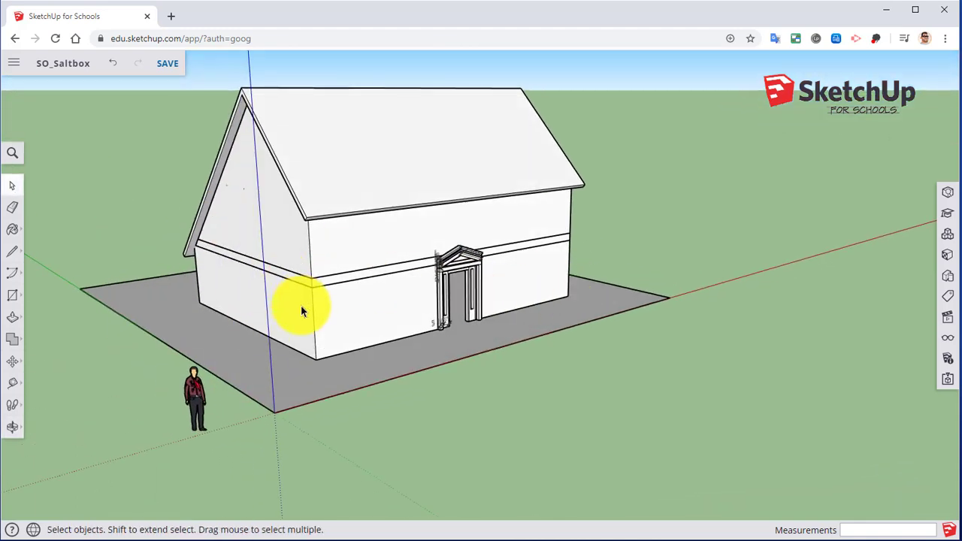
mouse_move(299, 263)
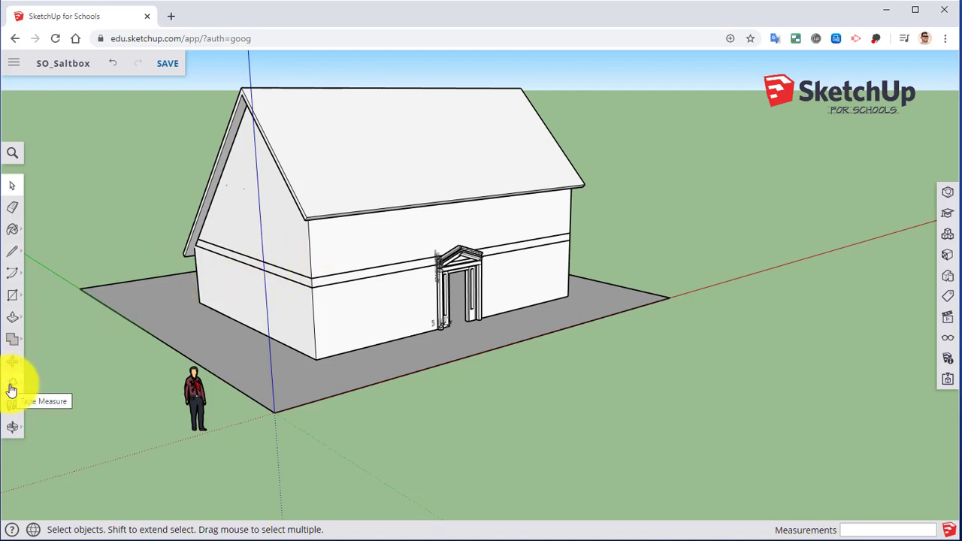
Place a horizontal section plane on the ground beside the house with the Section Plane tool.
left_click(12, 388)
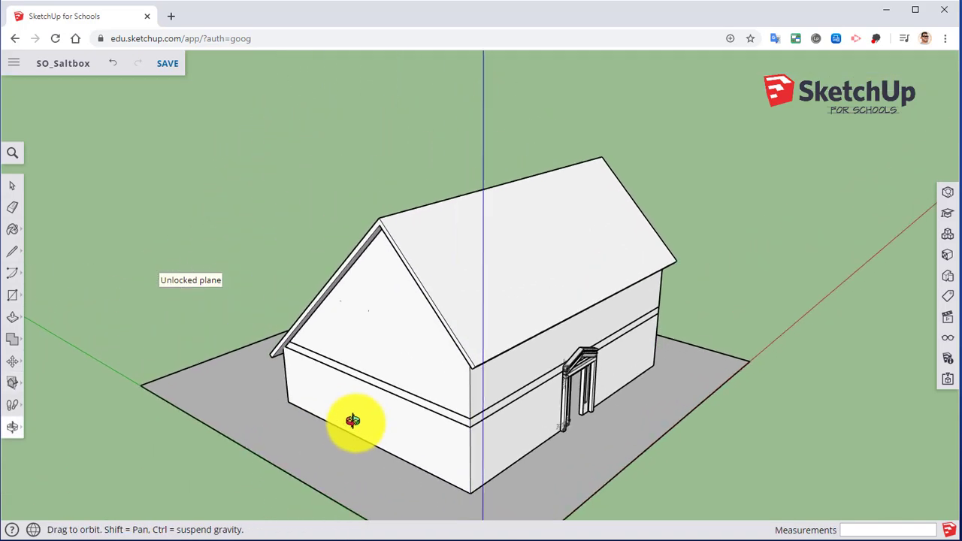
left_click_drag(353, 420, 259, 142)
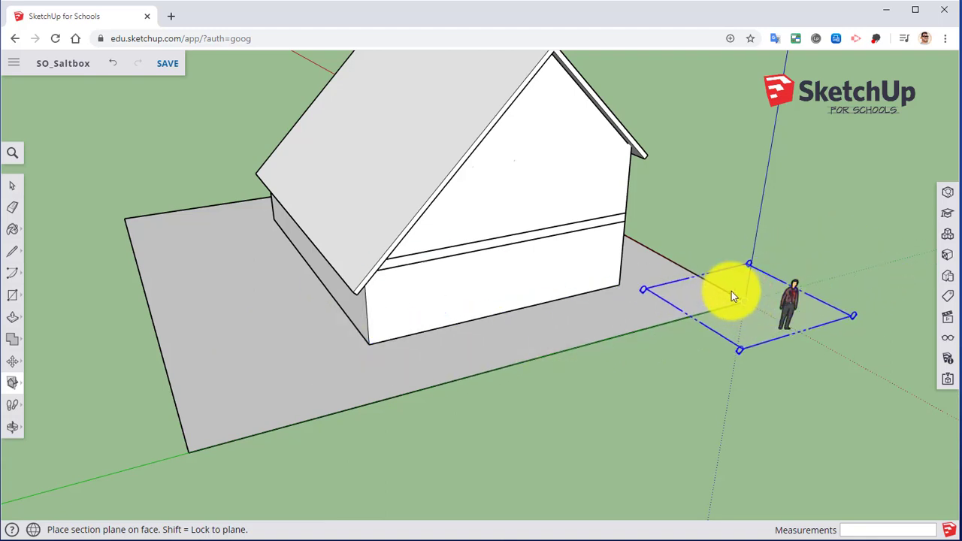
left_click(526, 213)
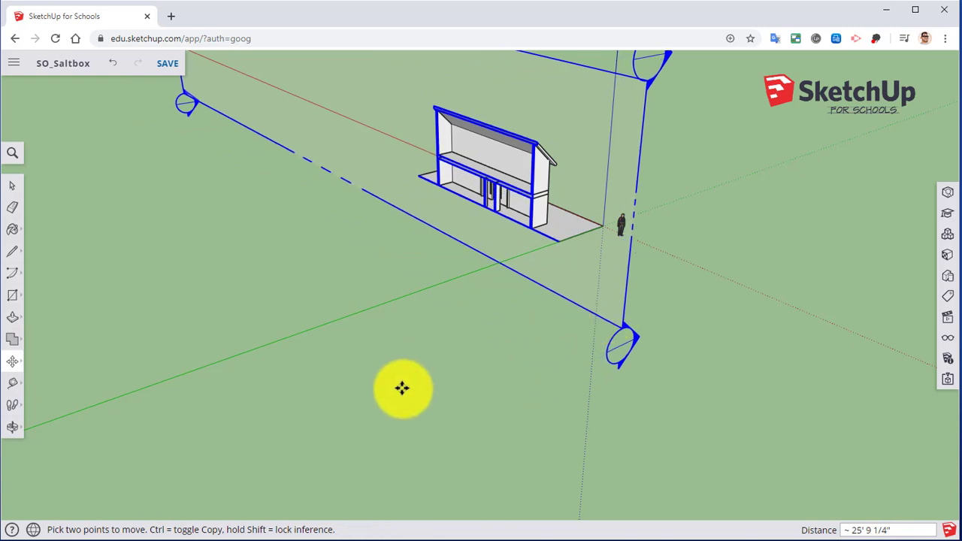
mouse_move(580, 250)
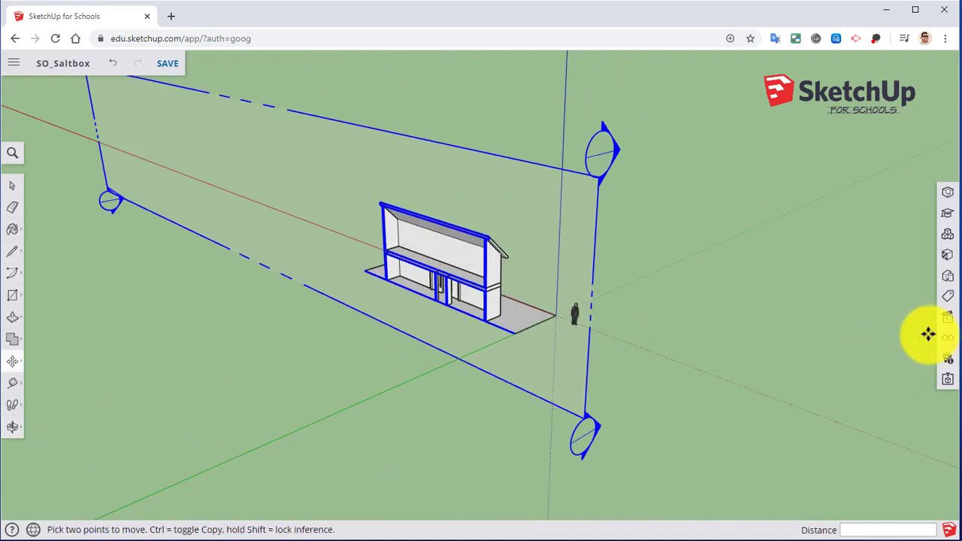
mouse_move(947, 338)
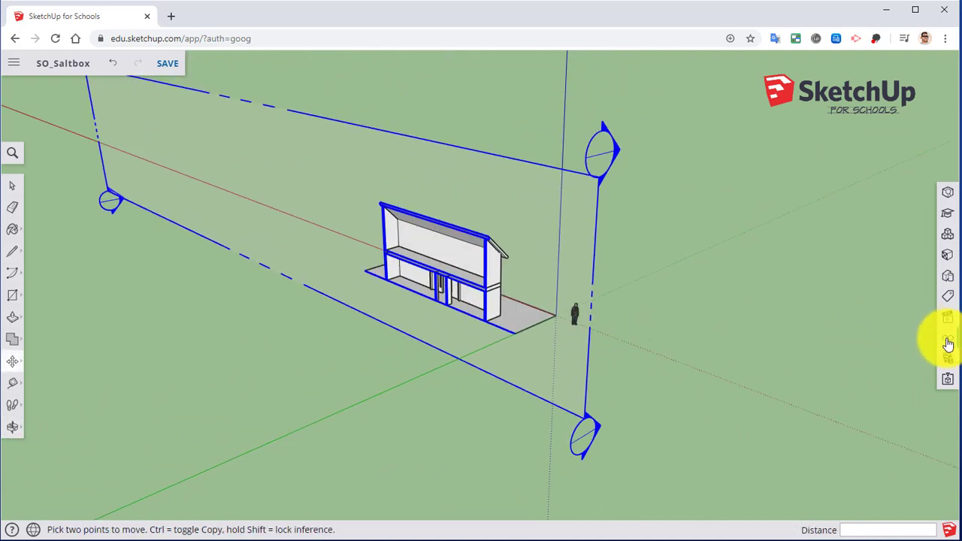
In Display settings, hide the Section Planes outline and toggle Section Cuts off and back on.
left_click(947, 339)
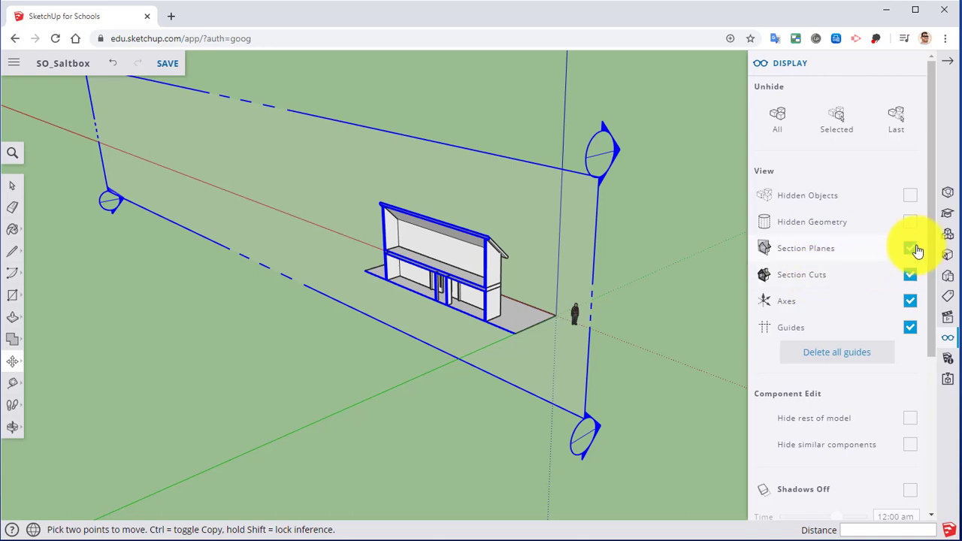
left_click(911, 248)
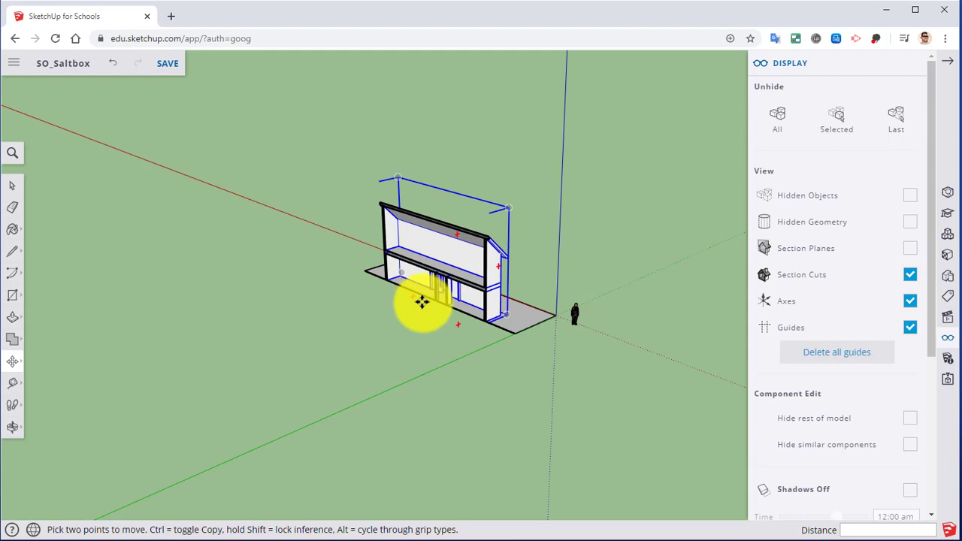
left_click(911, 274)
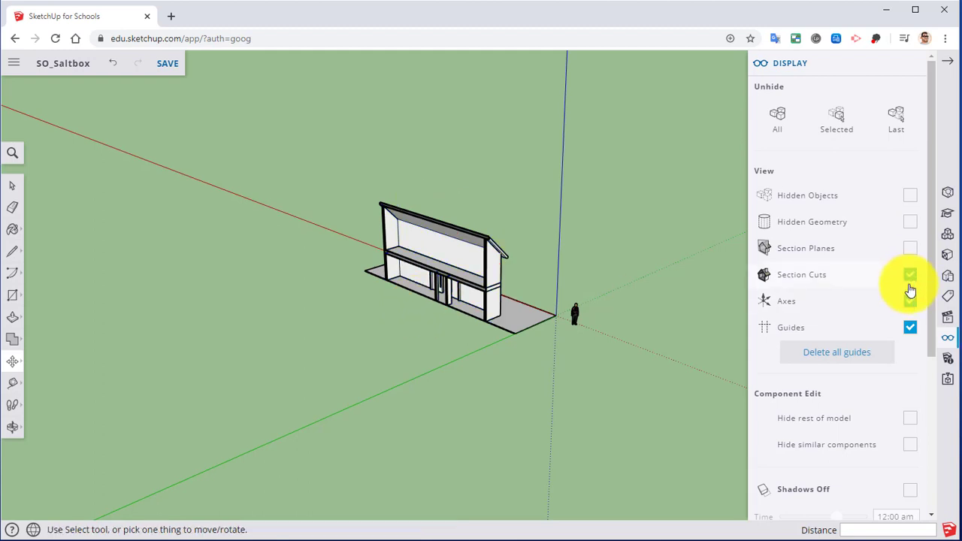
left_click(911, 273)
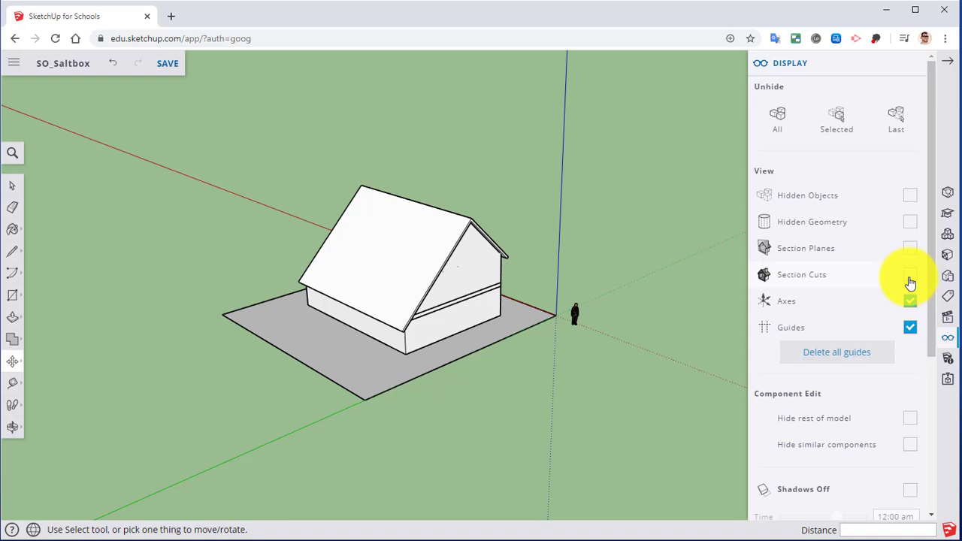
left_click(911, 301)
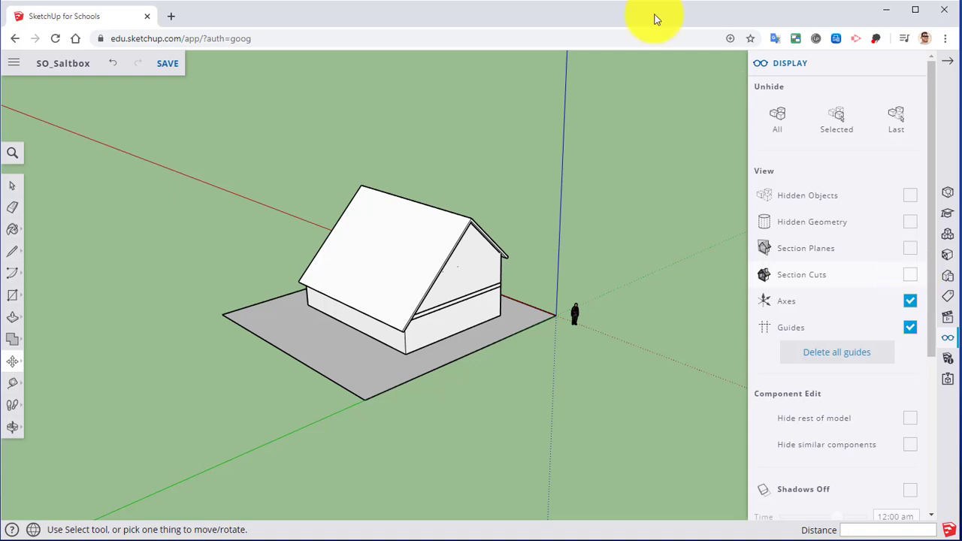
mouse_move(604, 320)
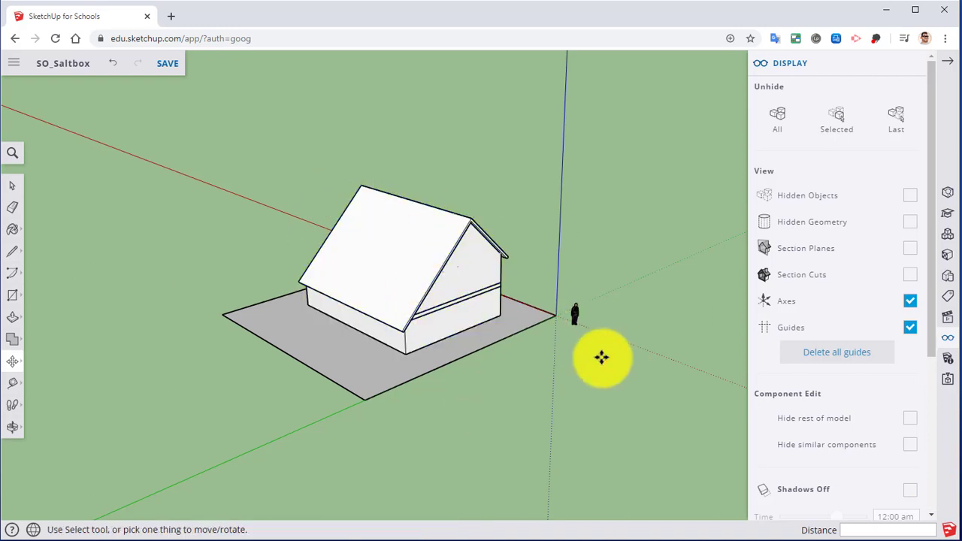
mouse_move(916, 266)
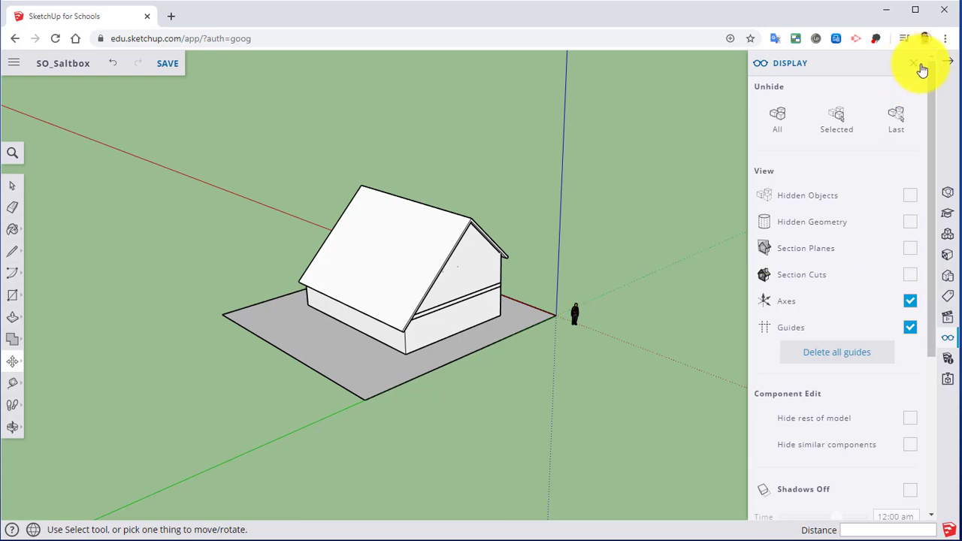
mouse_move(914, 252)
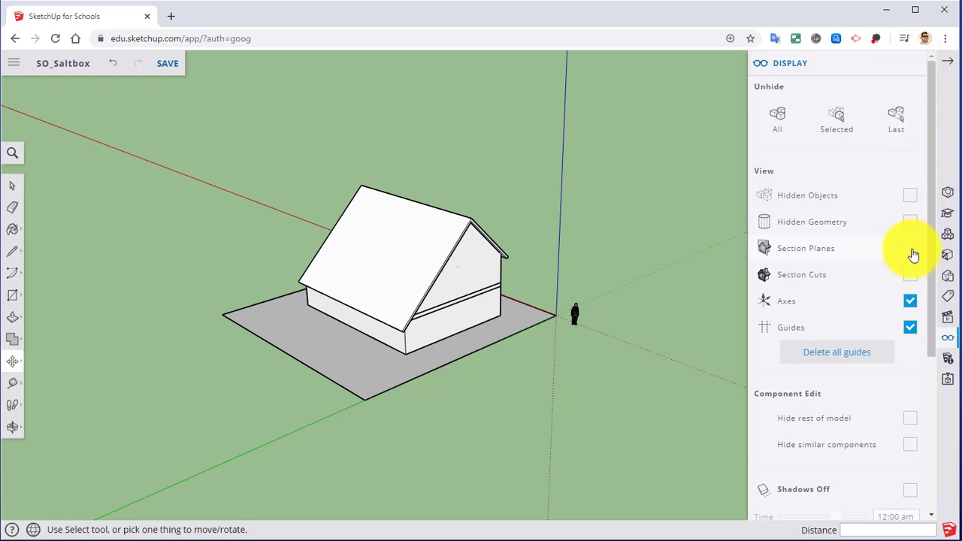
left_click(911, 274)
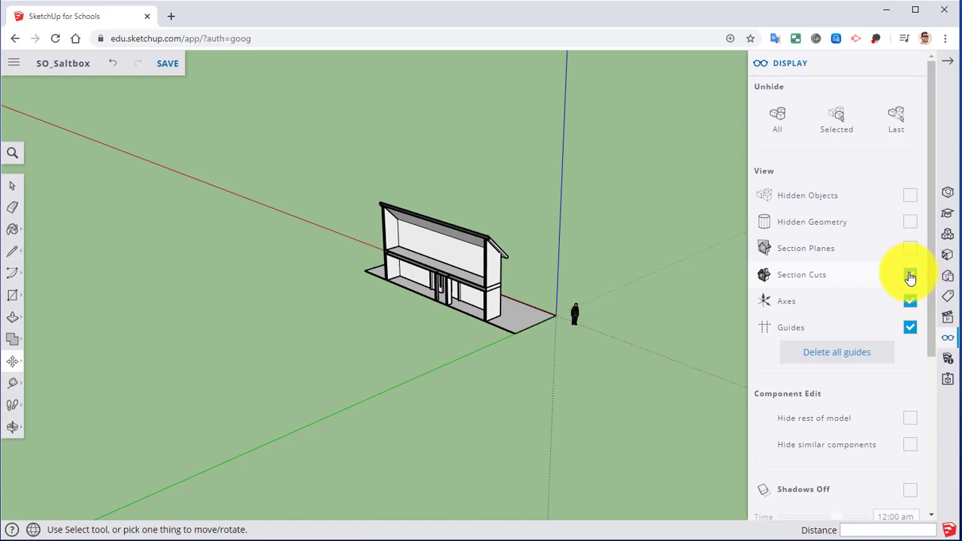
left_click(911, 273)
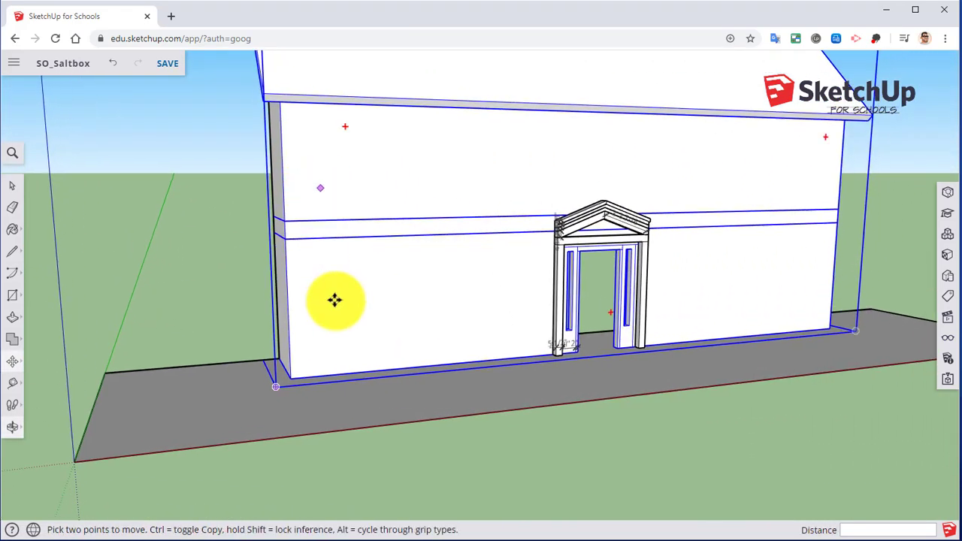
mouse_move(289, 183)
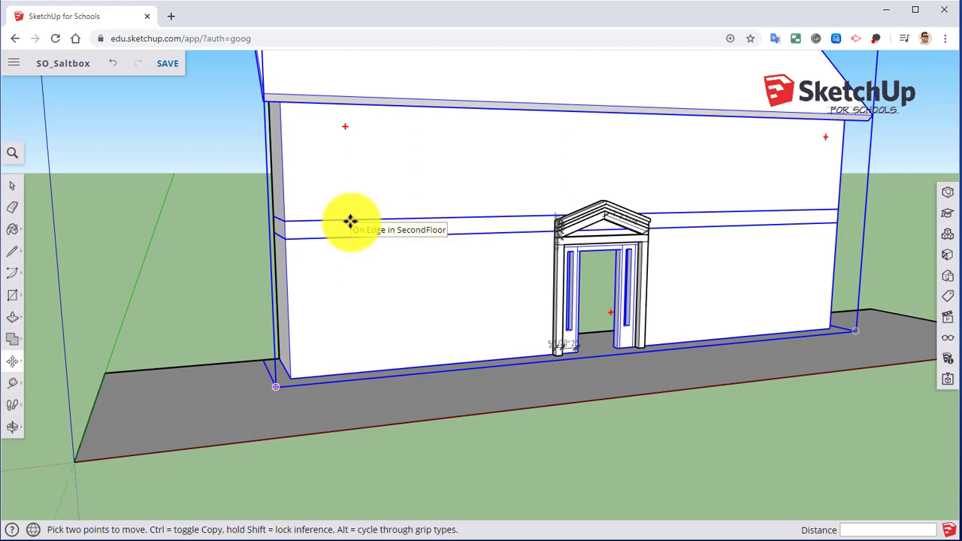
Enter the ground-floor group via Edit Group so the rest of the model fades.
right_click(349, 222)
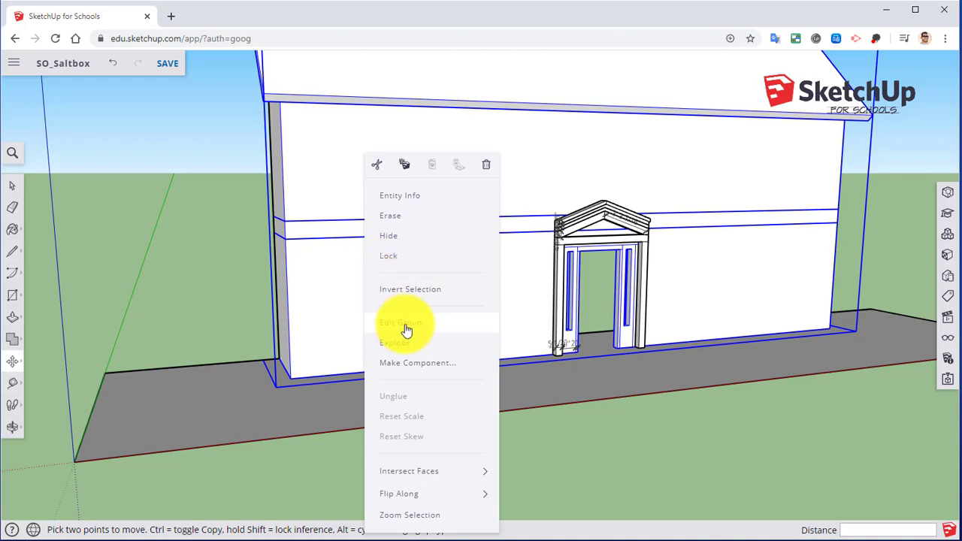
left_click(400, 323)
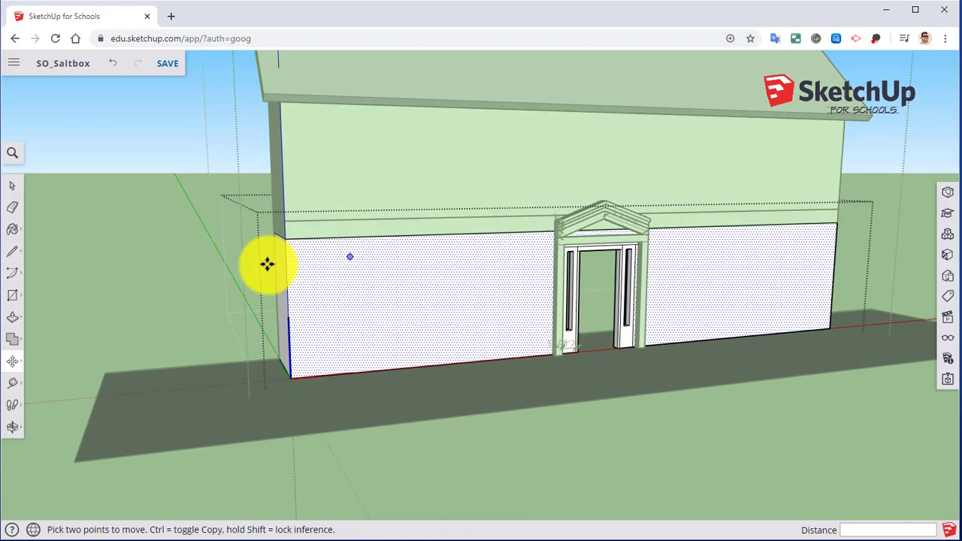
mouse_move(321, 262)
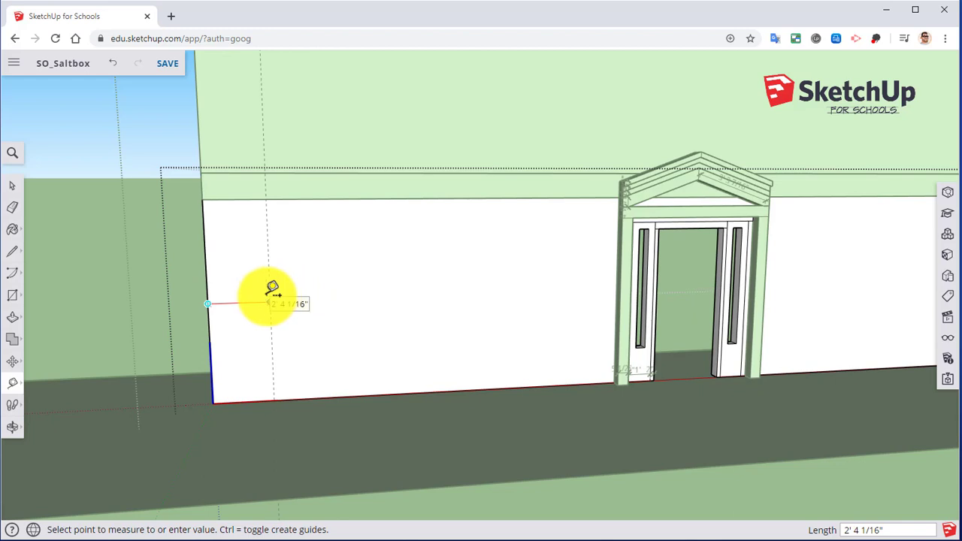
Pull vertical guides at 3', 8' and 11'9" from the front wall's left edge.
type("3")
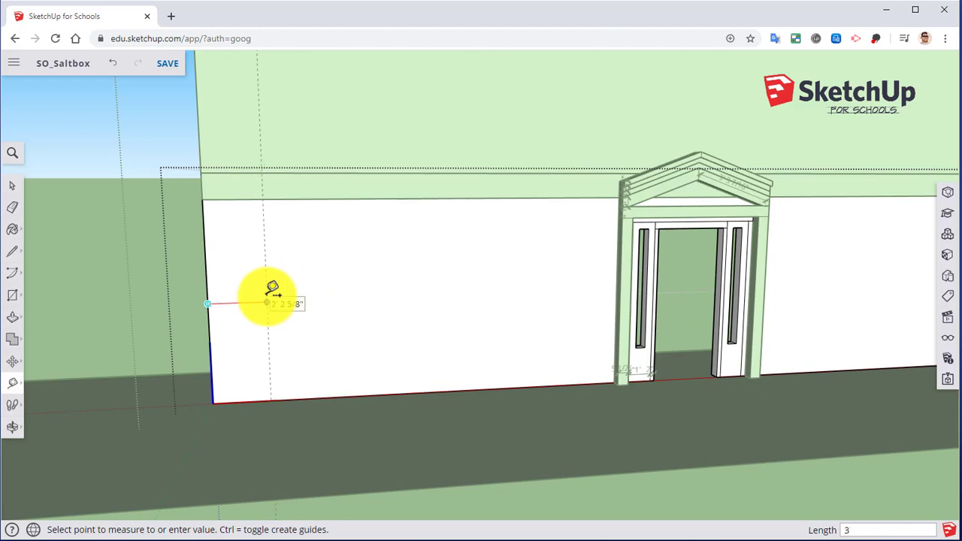
type("3'")
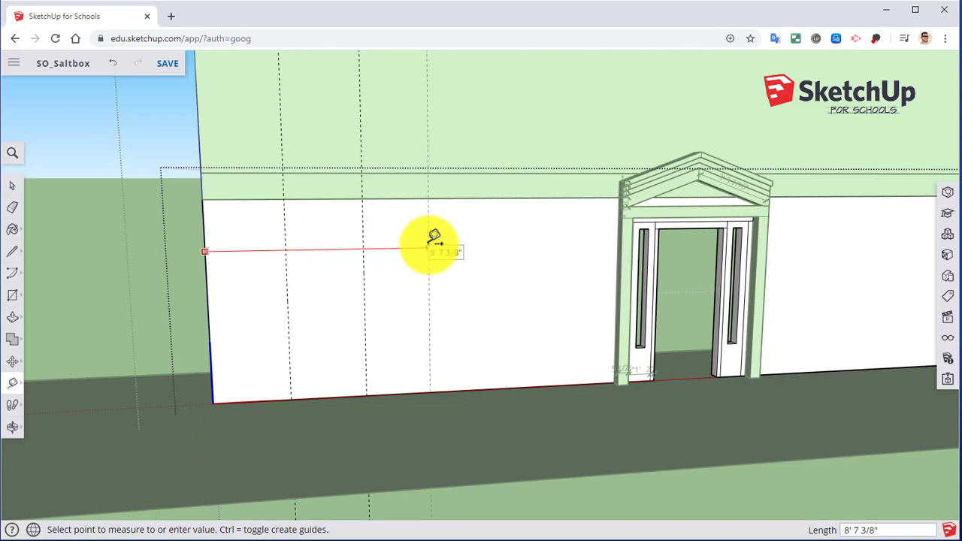
type("8'")
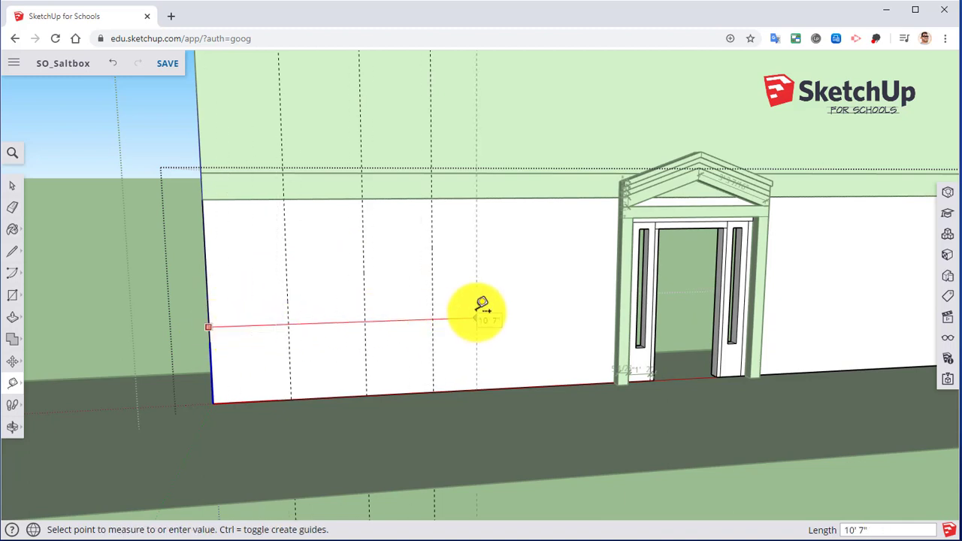
type("11'9\"")
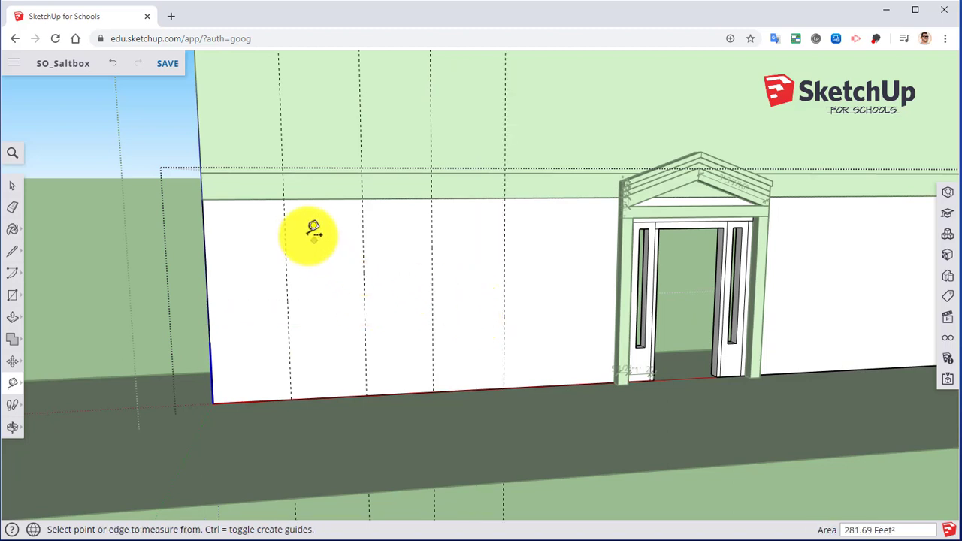
Inspect the inner wall faces and erase the stray guide lines there with the Eraser.
left_click(286, 245)
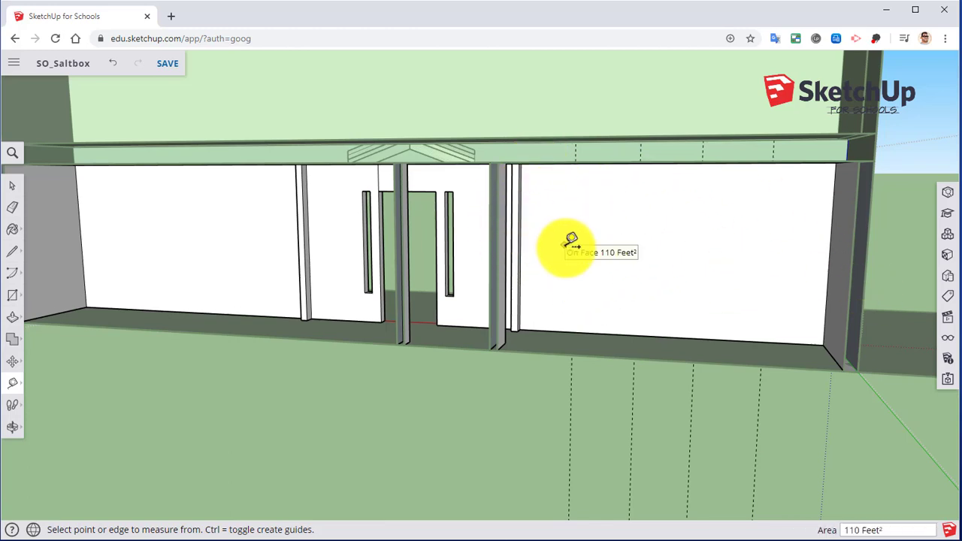
mouse_move(585, 274)
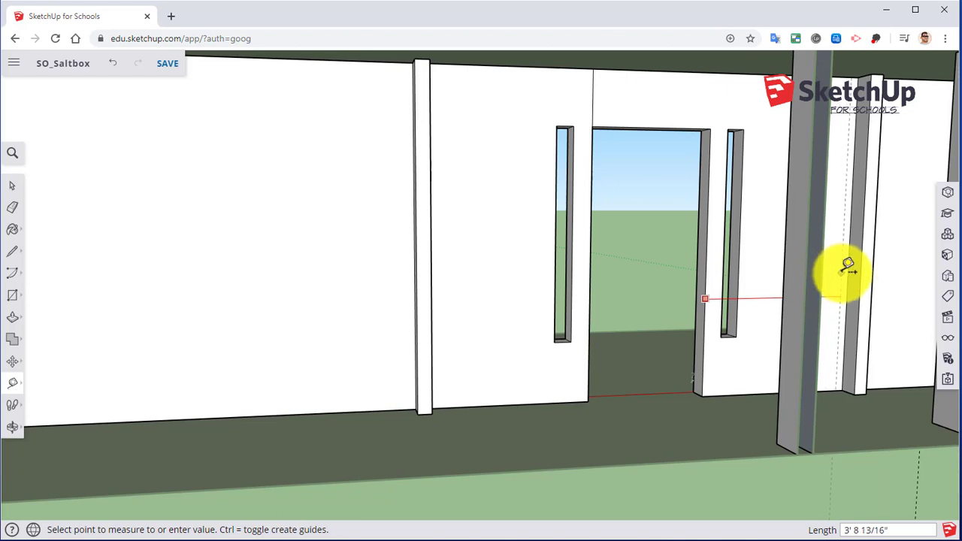
mouse_move(854, 271)
type("8'")
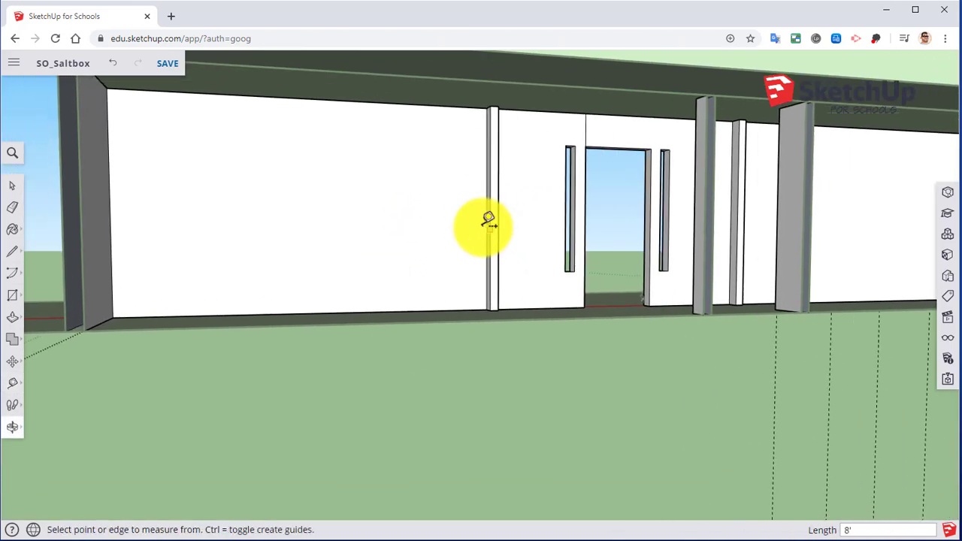
mouse_move(213, 226)
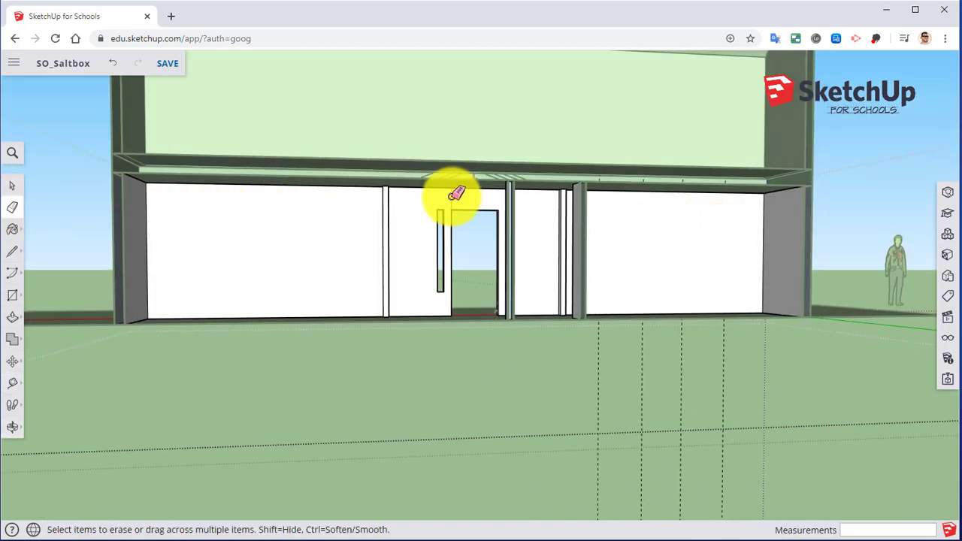
left_click_drag(451, 196, 181, 248)
type("6'8")
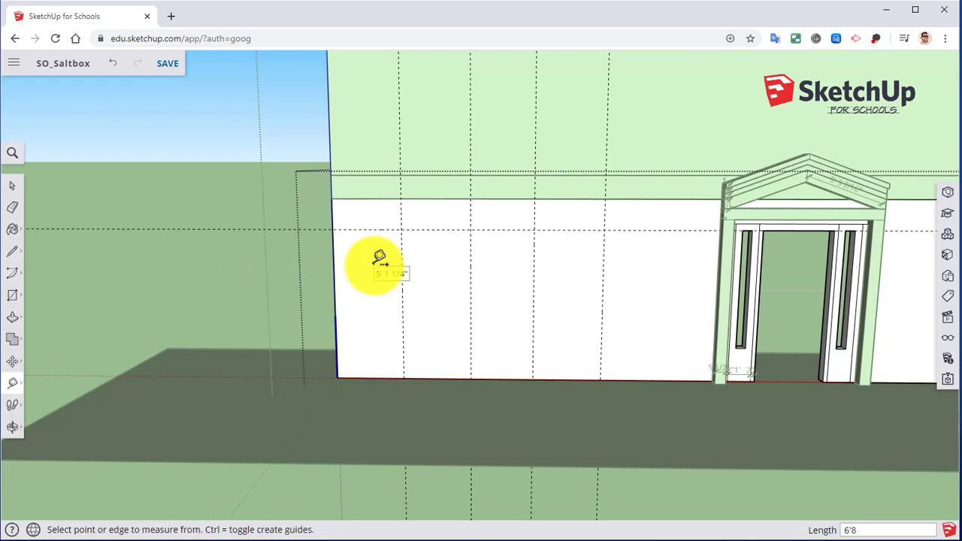
mouse_move(363, 222)
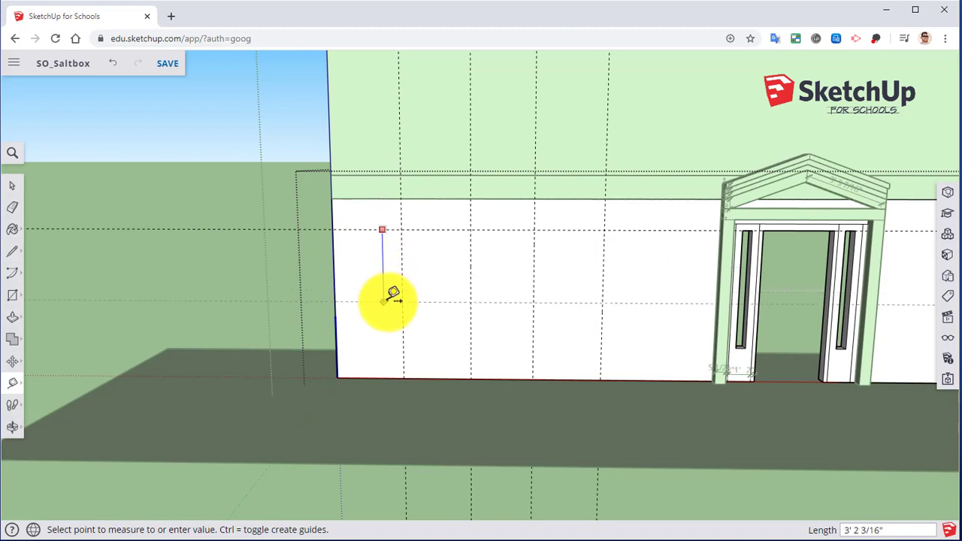
Place a horizontal guide 4' down from the front wall's top edge for the window height.
type("4'")
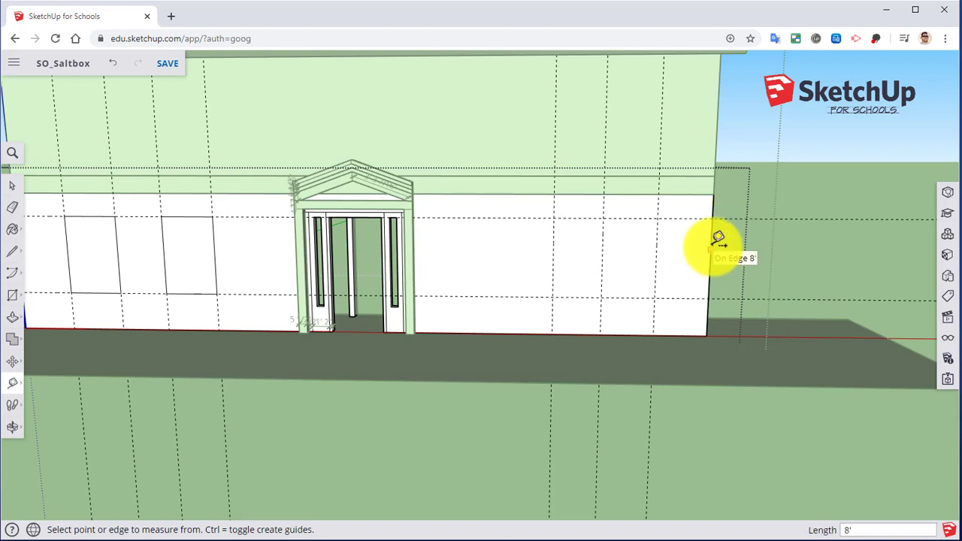
Pull a guide 11'9" in from the front wall's right corner for the right-side windows.
left_click(719, 240)
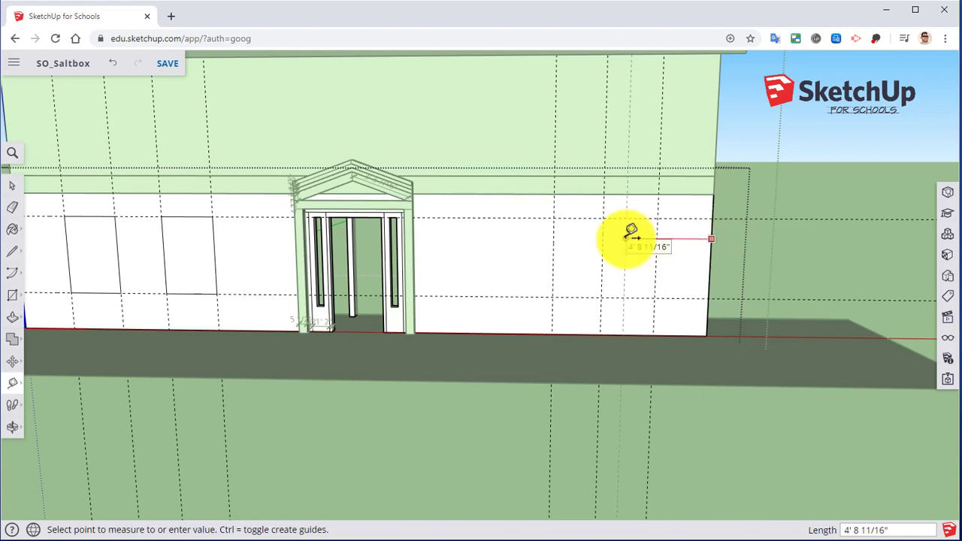
type("11'9")
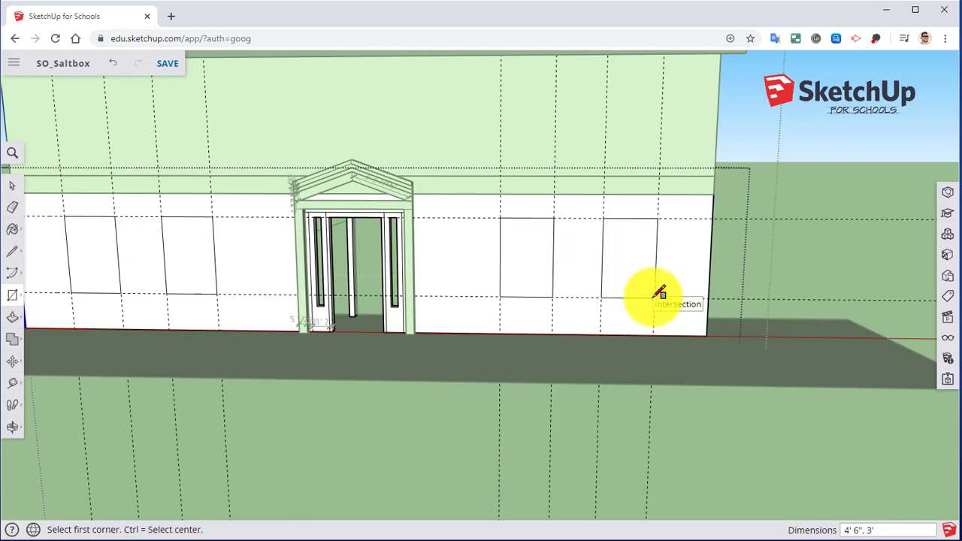
mouse_move(459, 237)
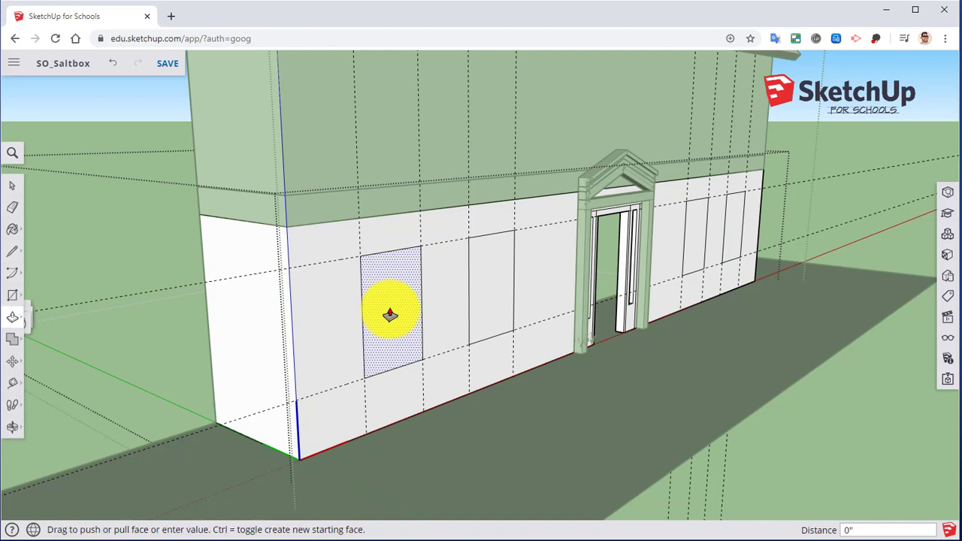
Push/Pull the four ground-floor window rectangles inward through the wall as openings.
left_click_drag(391, 315, 403, 293)
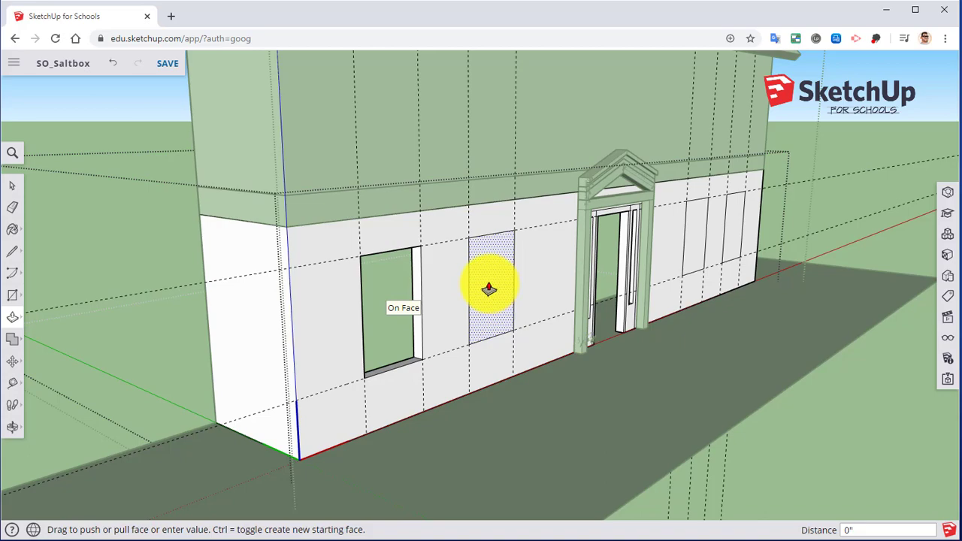
left_click_drag(489, 288, 489, 292)
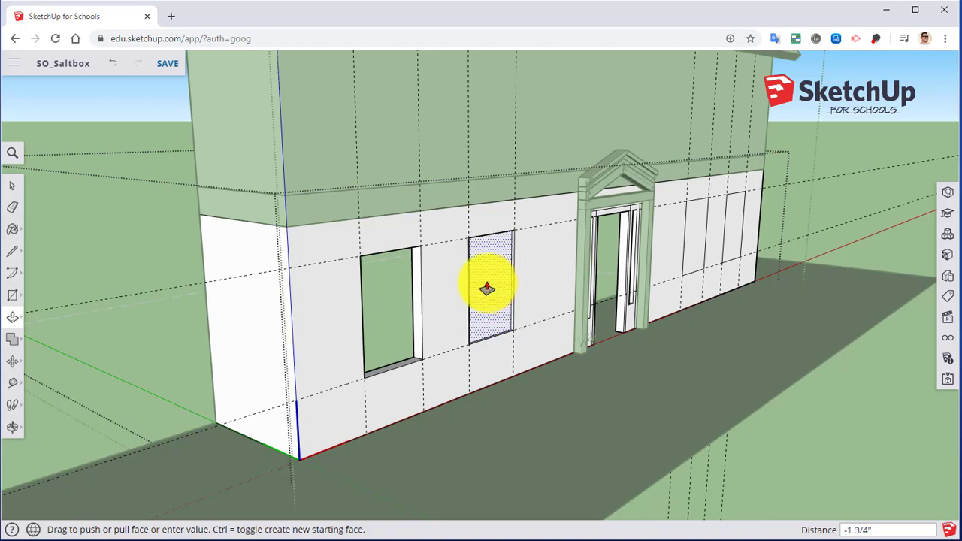
left_click_drag(488, 289, 394, 315)
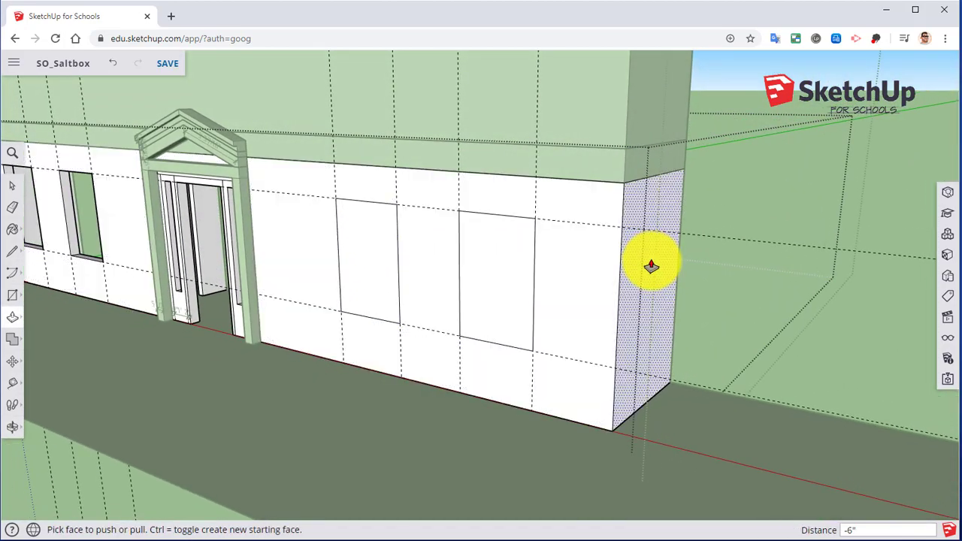
left_click_drag(654, 263, 664, 259)
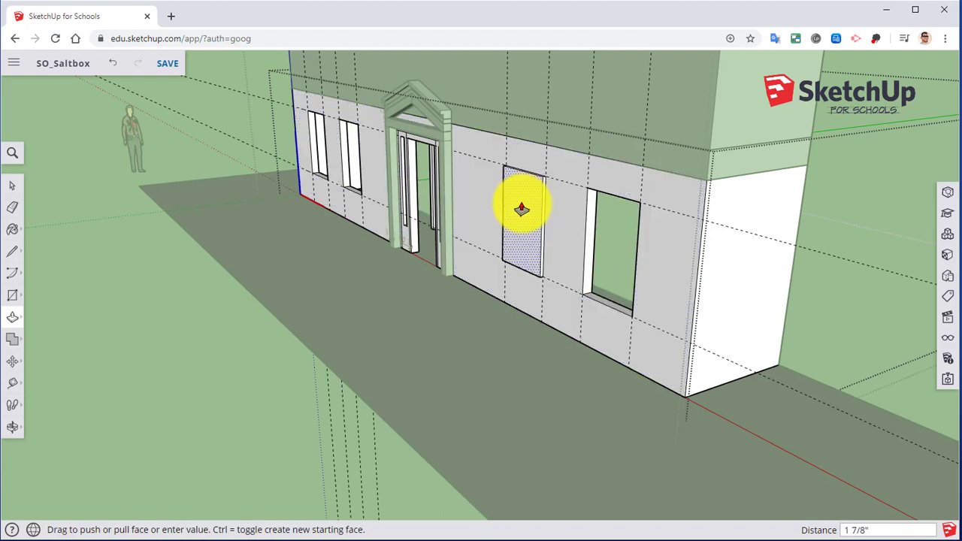
left_click_drag(520, 207, 532, 211)
type("-6")
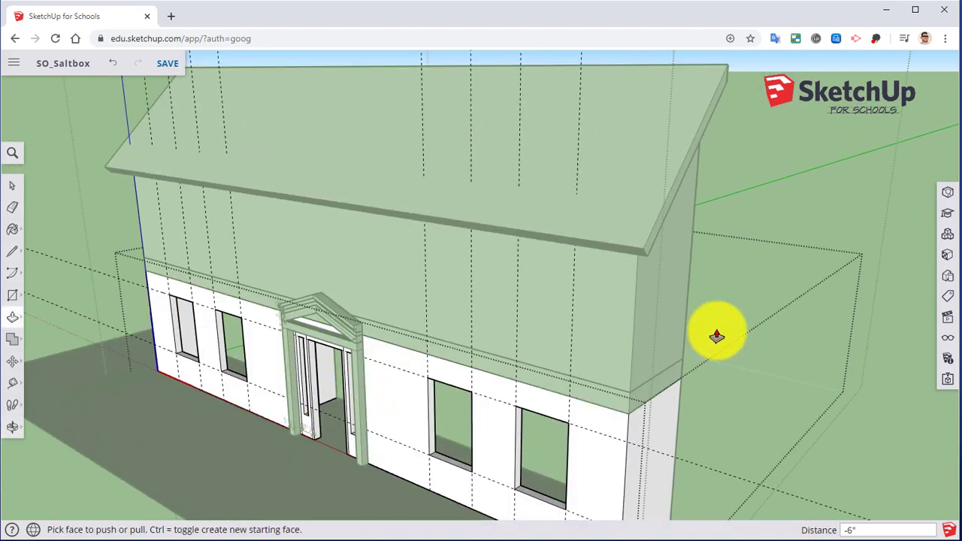
Enter the upper-floor group and place a horizontal guide 15' up its front wall.
right_click(716, 337)
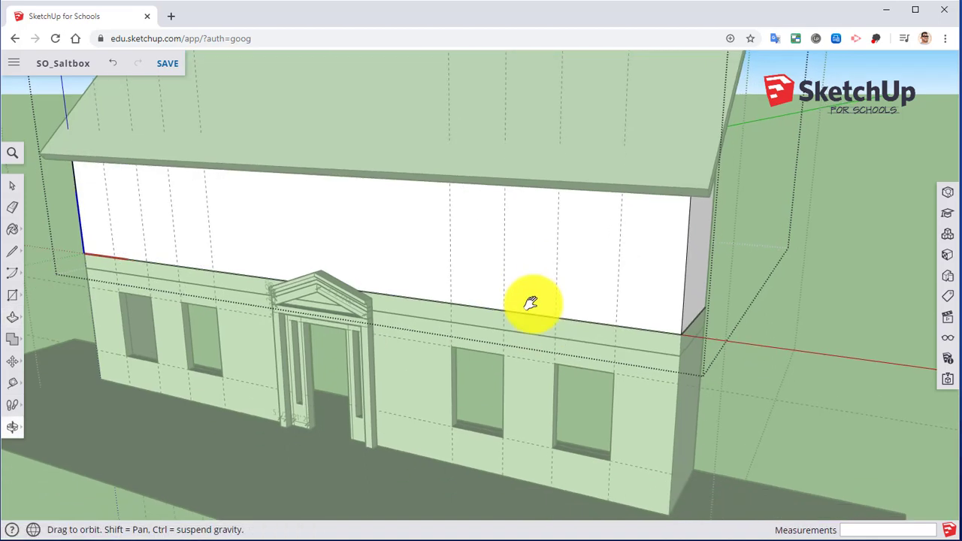
left_click_drag(532, 304, 526, 349)
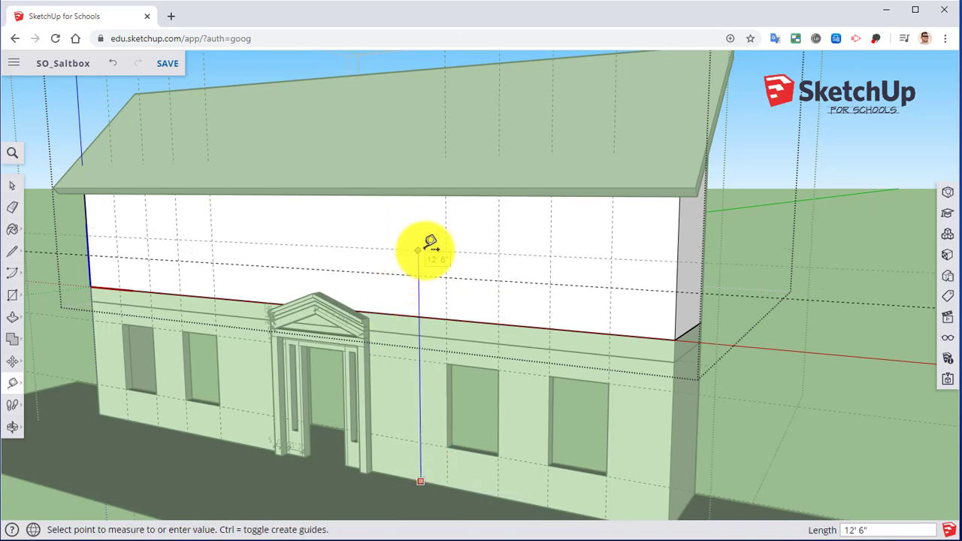
type("15'")
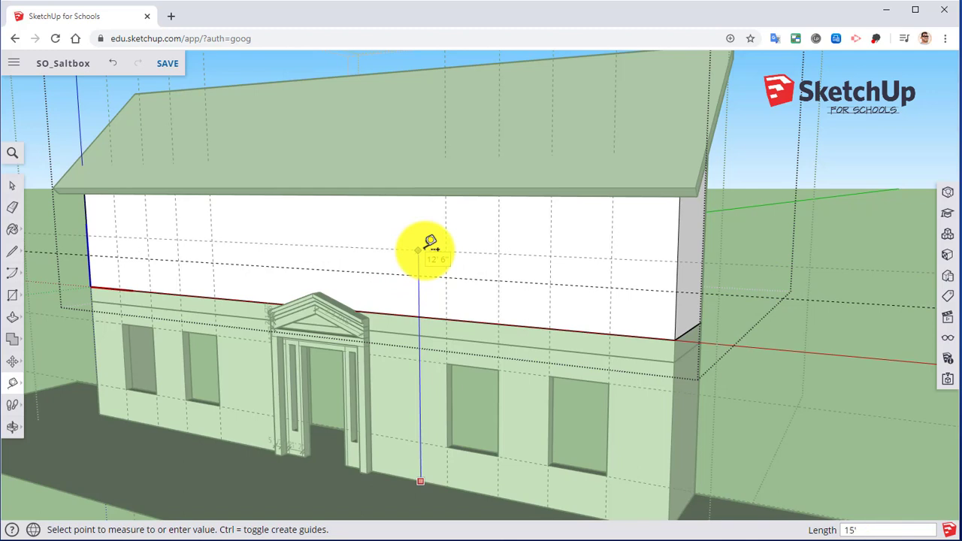
left_click(419, 249)
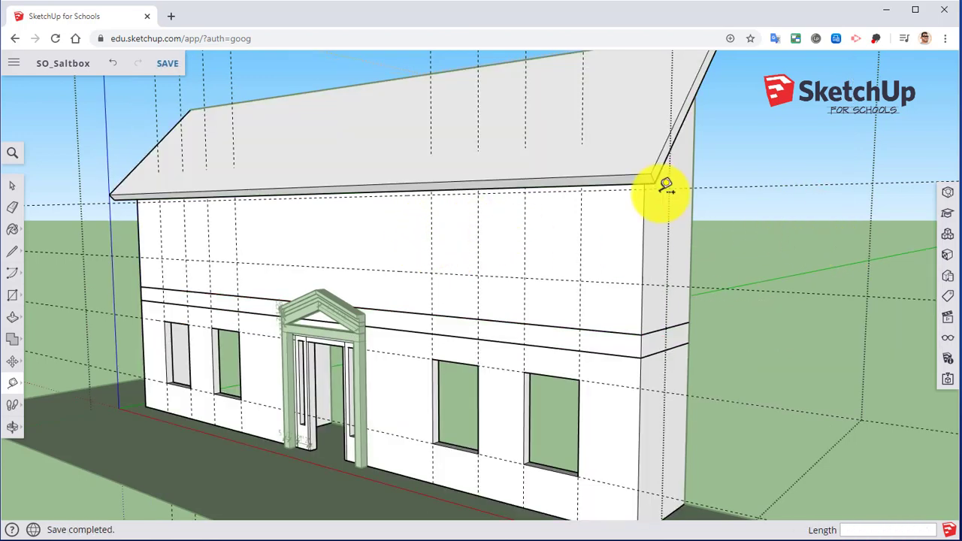
Enter the roof group and Push/Pull its front eave edge face.
right_click(665, 186)
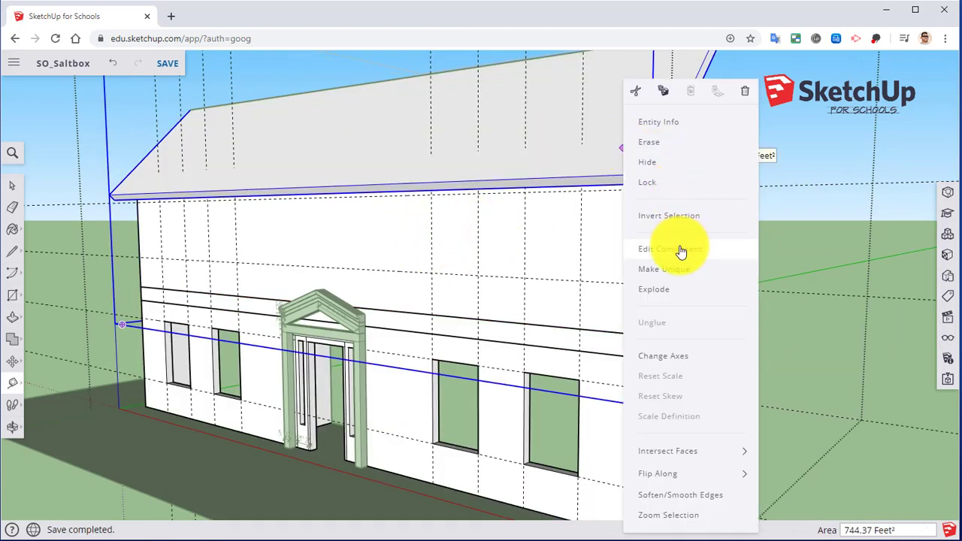
left_click(661, 249)
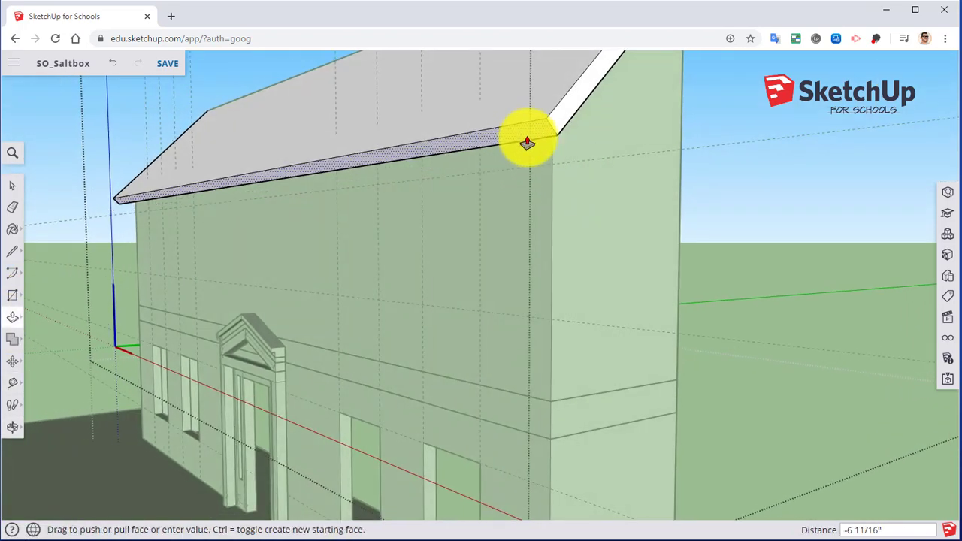
left_click_drag(527, 143, 563, 158)
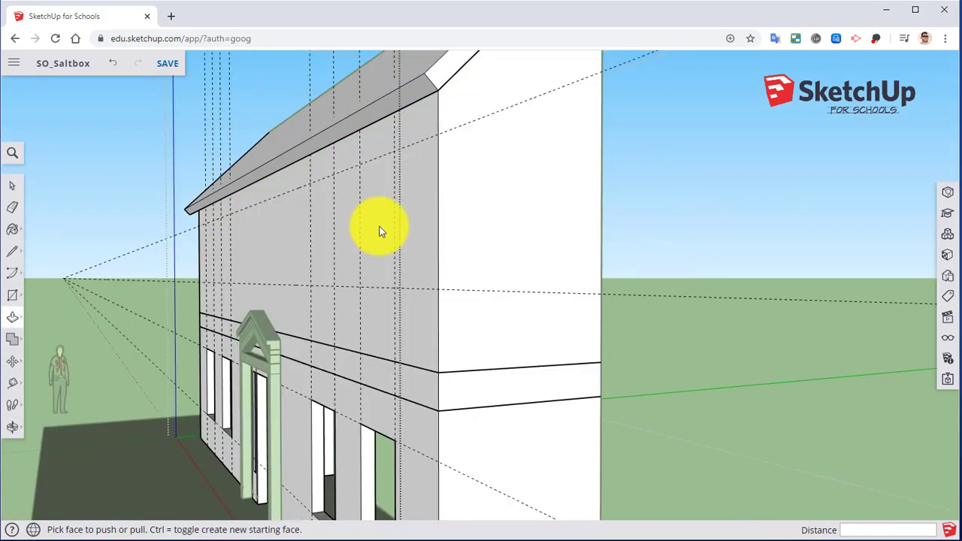
Enter the upper floor component via Edit Component so its walls can be drawn on.
right_click(378, 232)
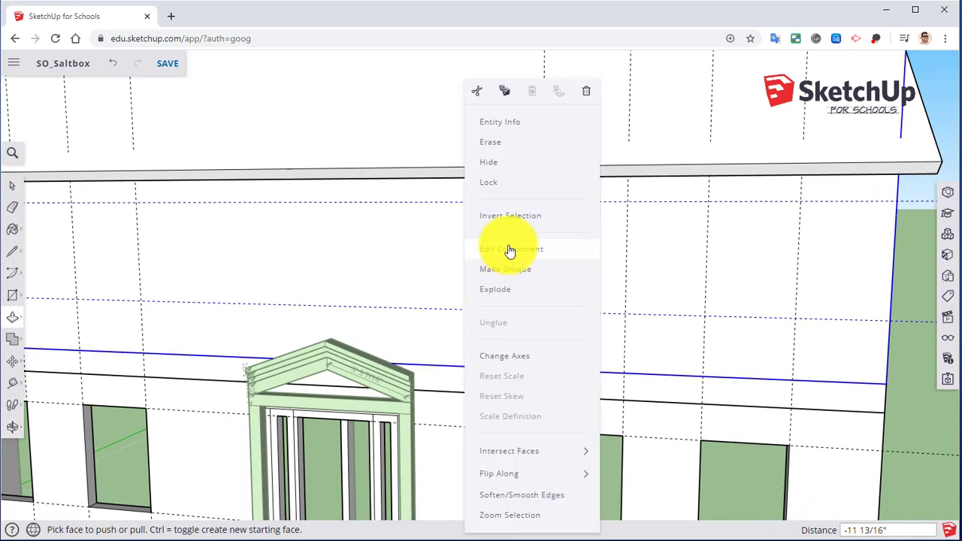
left_click(509, 250)
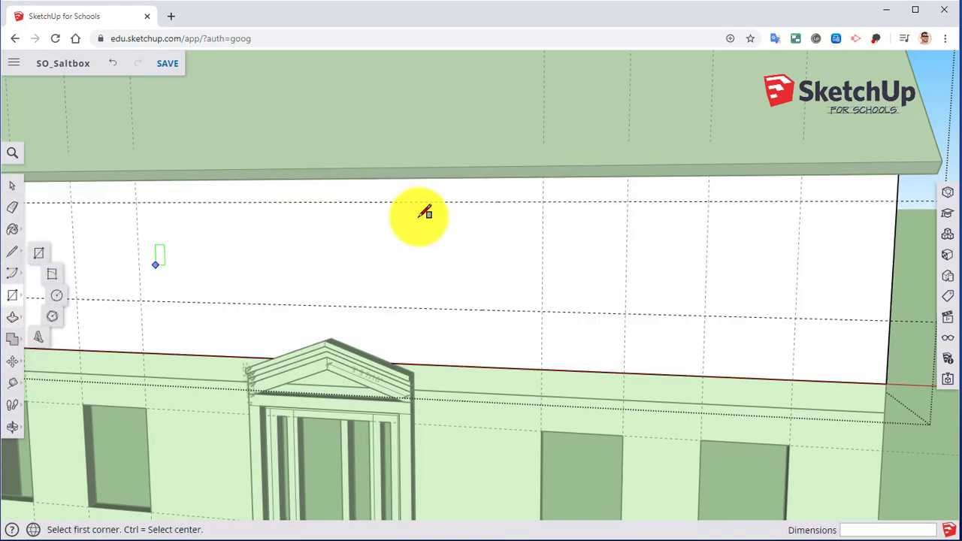
Draw window rectangles on the upper front wall, snapping their corners to the guide lines.
left_click(543, 202)
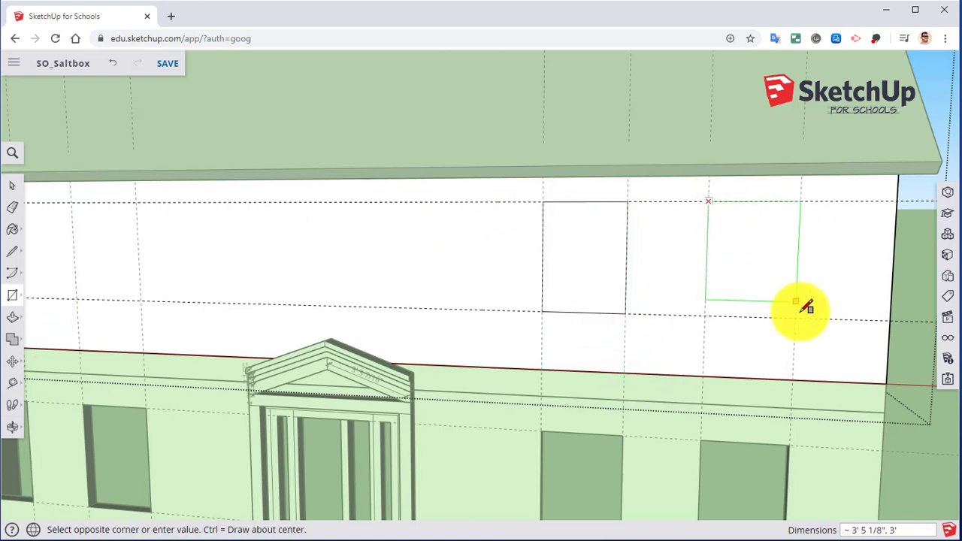
left_click(797, 308)
type("4'")
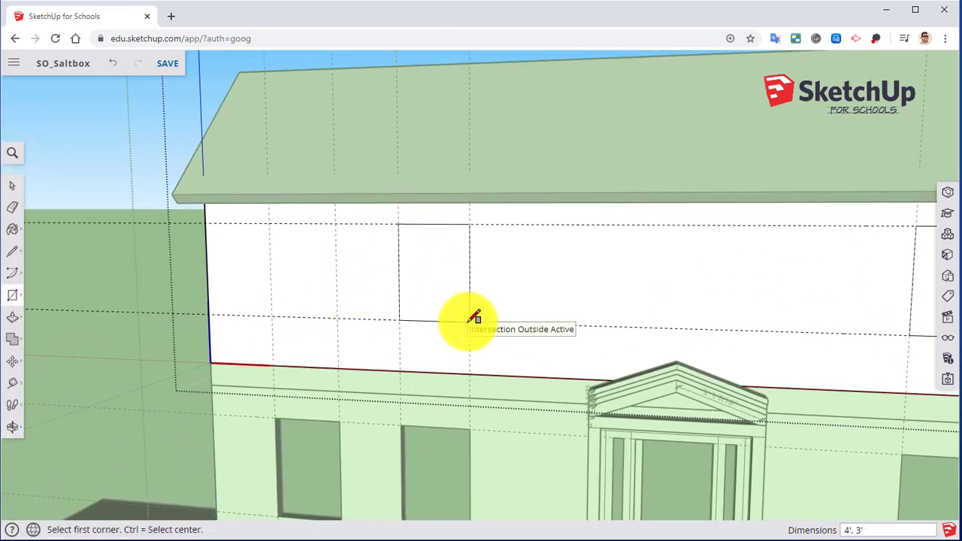
mouse_move(278, 232)
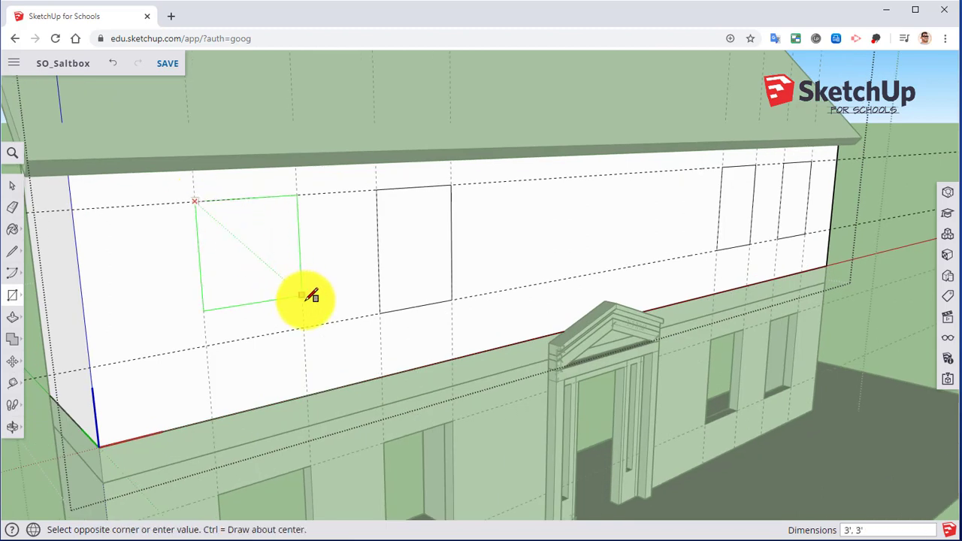
Push the upper-floor window rectangles through the wall so they become openings.
left_click(313, 297)
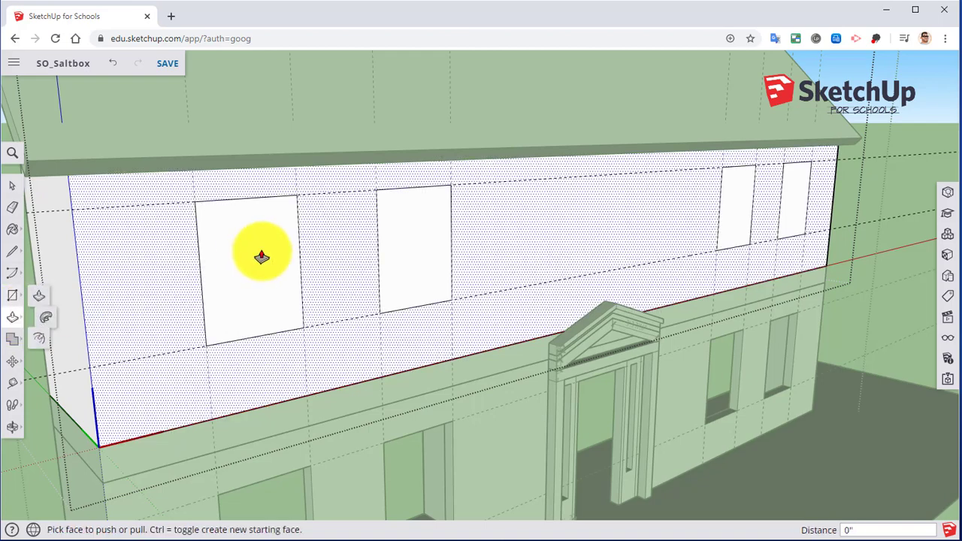
left_click_drag(261, 256, 270, 249)
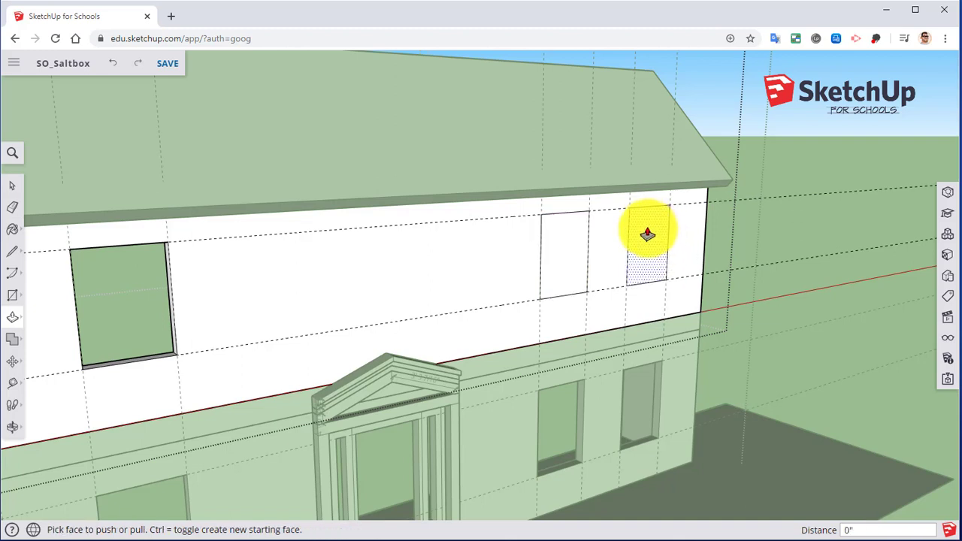
left_click_drag(647, 238, 646, 241)
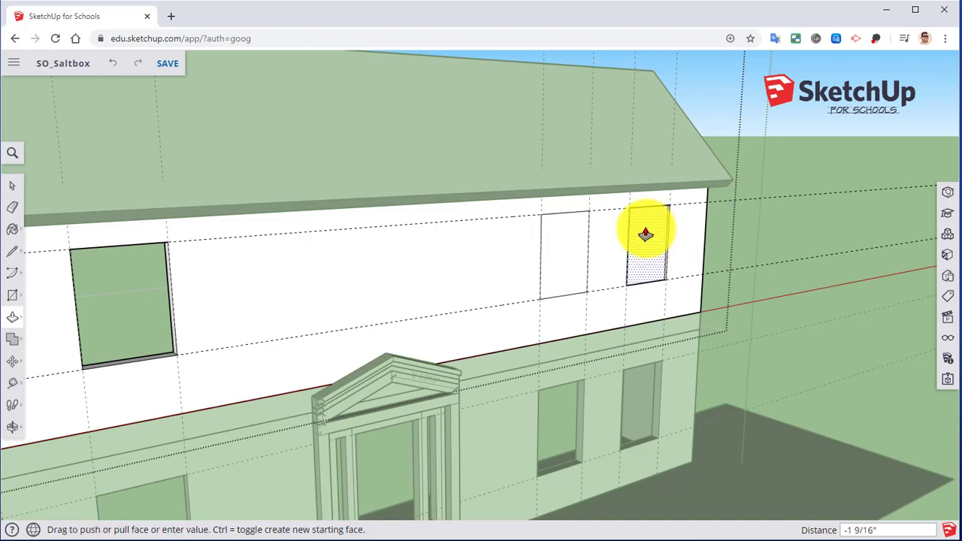
left_click_drag(647, 237, 577, 258)
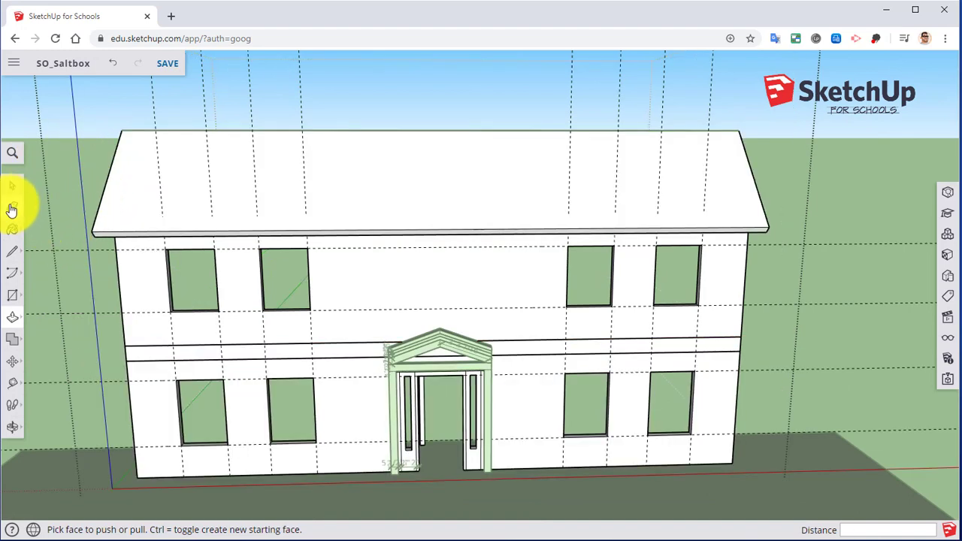
With the Eraser active, use Delete Guides to remove all dashed guide lines around the house.
left_click(12, 208)
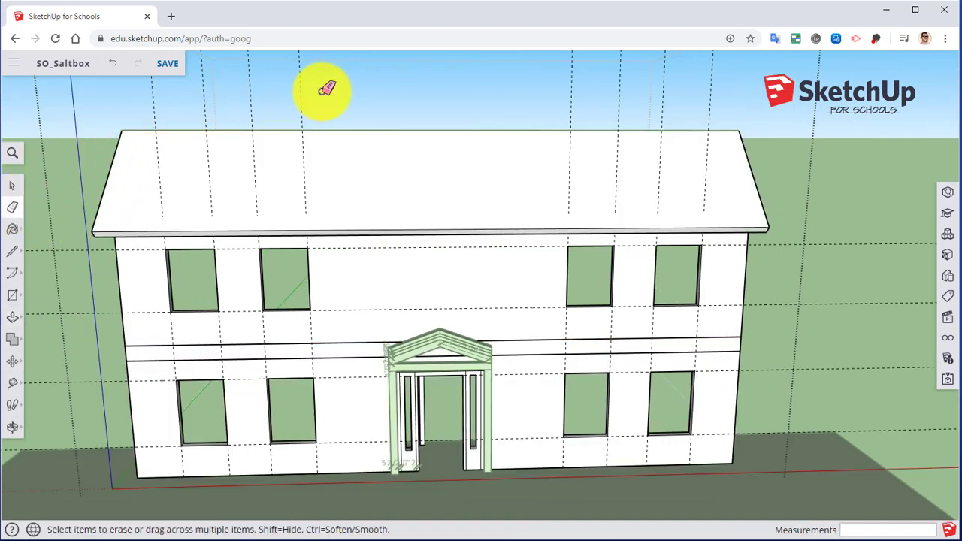
right_click(108, 165)
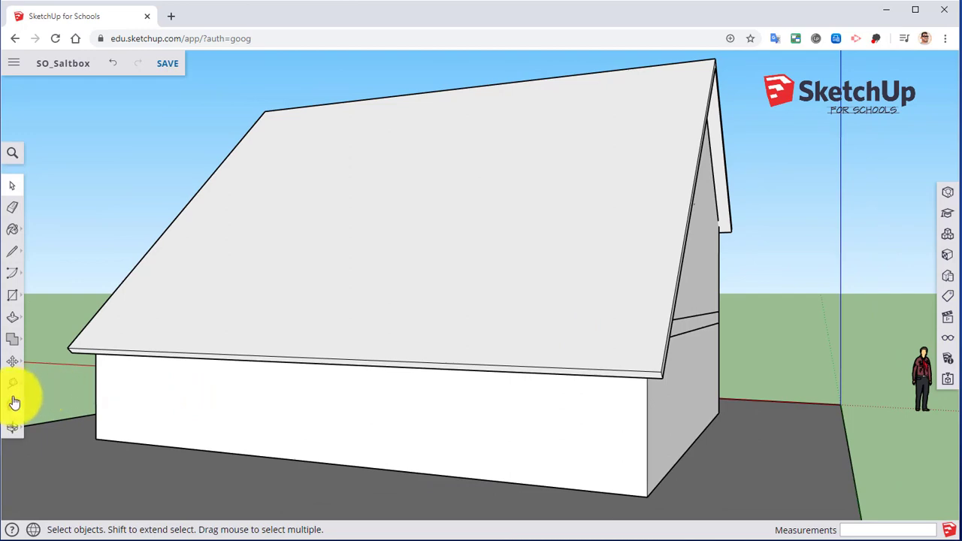
left_click(12, 384)
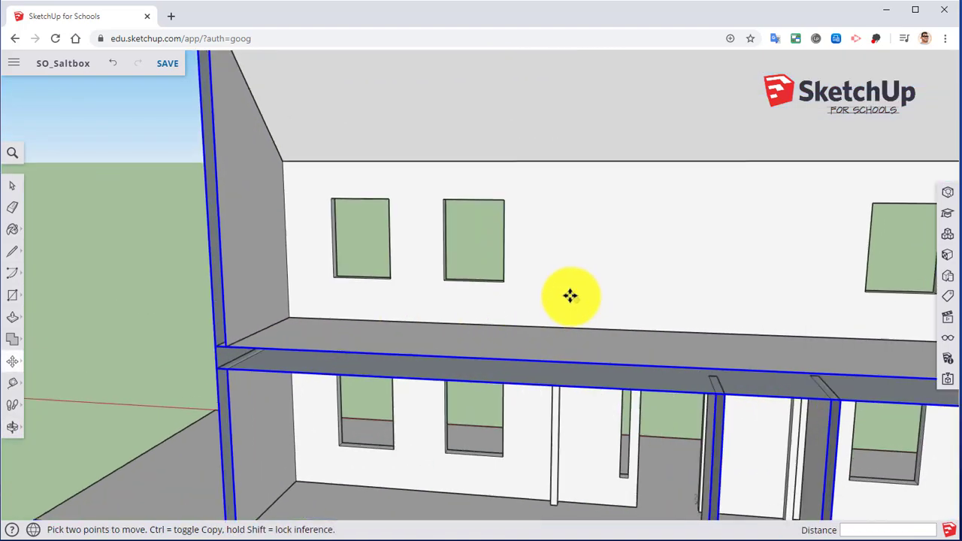
right_click(570, 295)
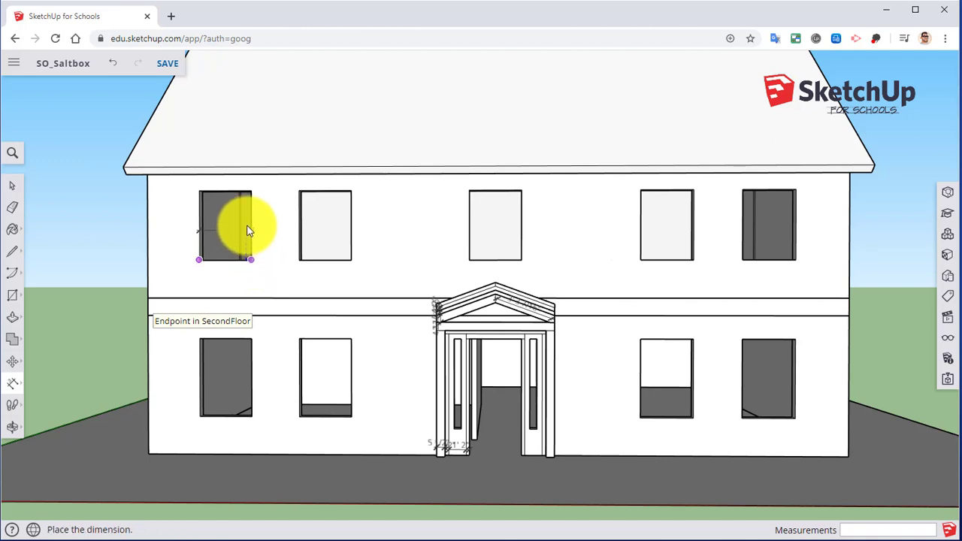
Dimension window widths of 3' and heights of 4' and 4'6" on upper and lower front windows.
left_click(226, 263)
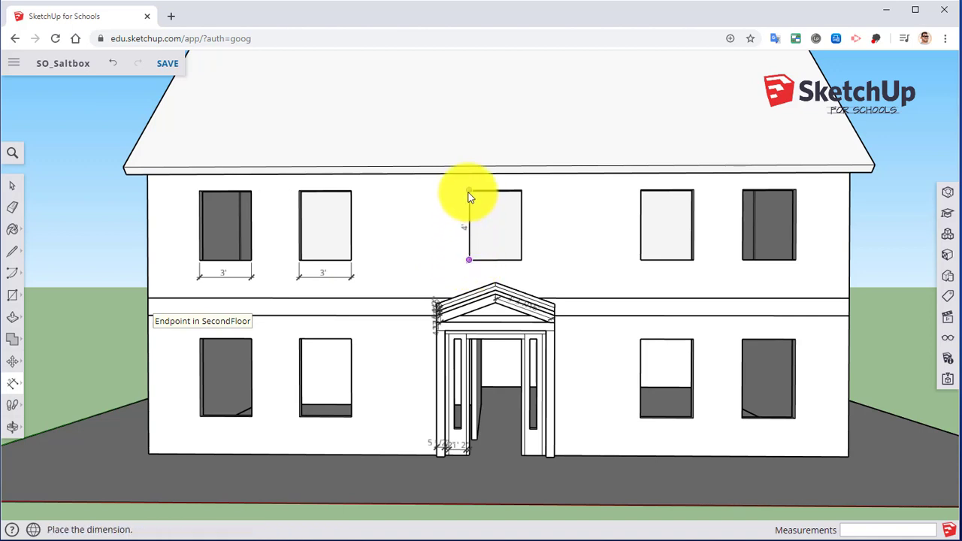
left_click(469, 195)
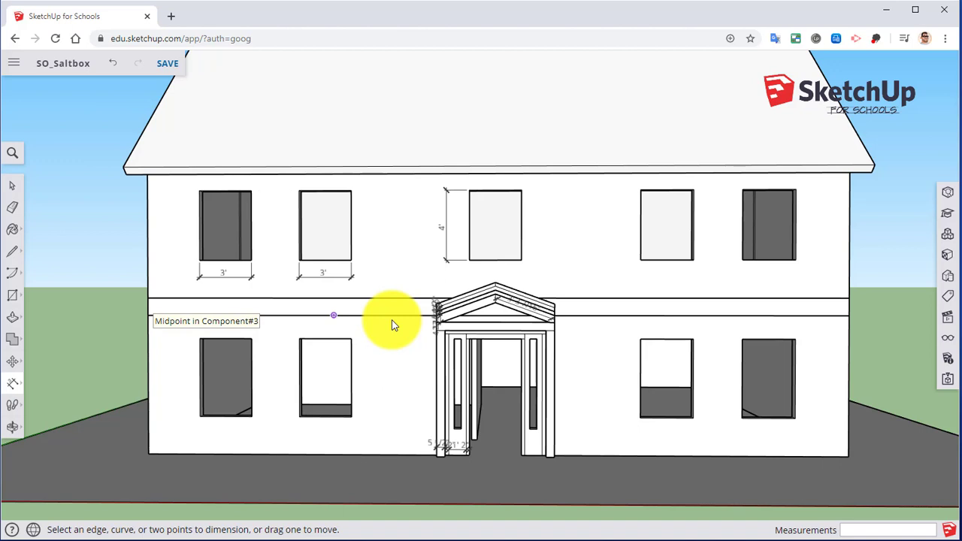
left_click(334, 316)
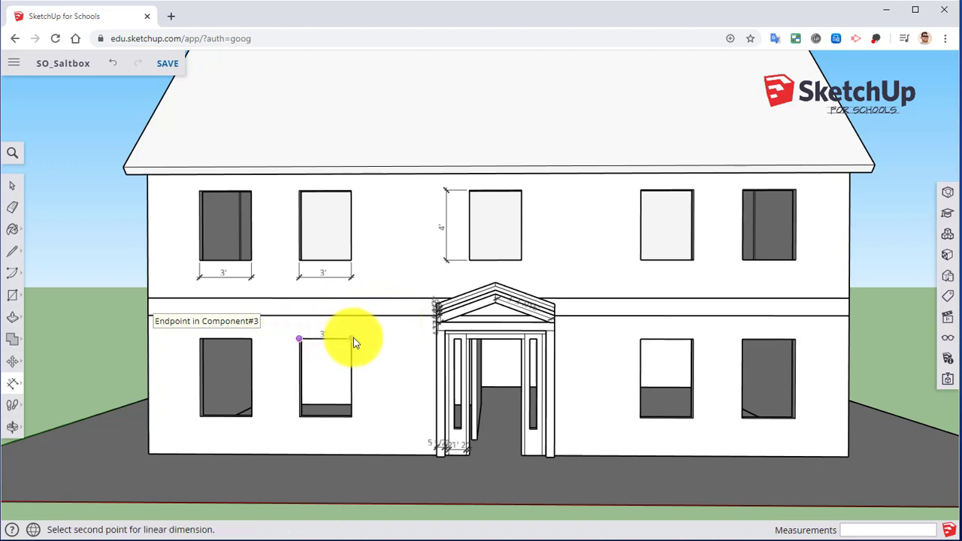
left_click(354, 343)
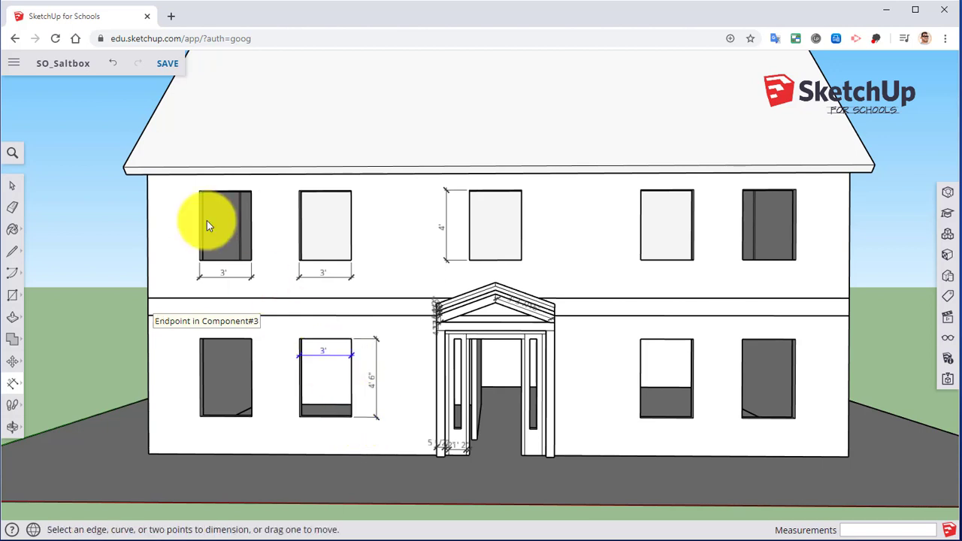
left_click(12, 63)
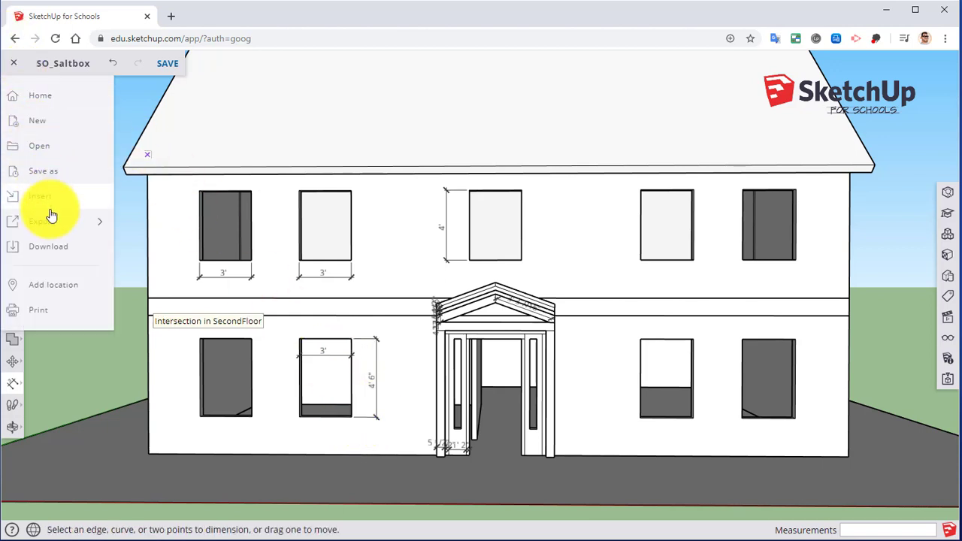
Show the export format choices (image, STL, Collada, DWG) from the main menu.
left_click(42, 221)
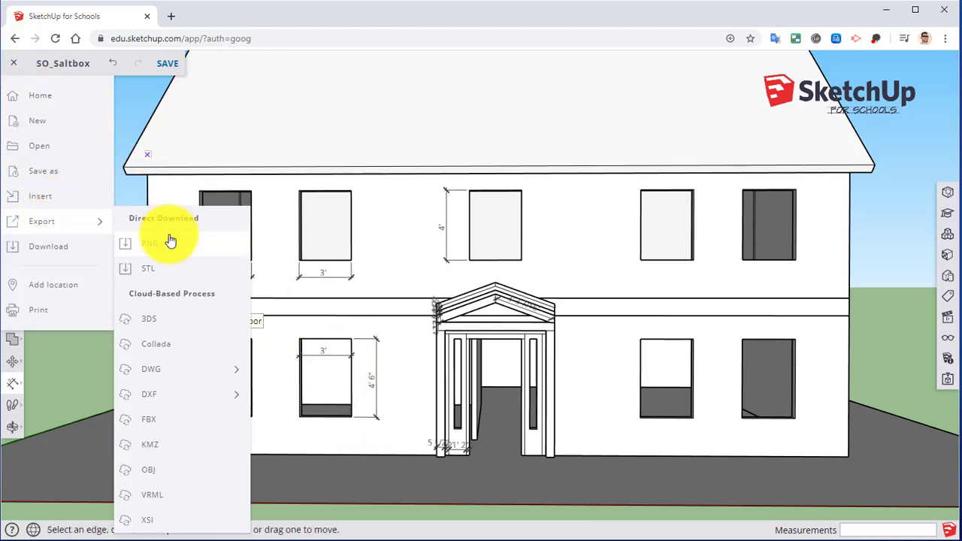
mouse_move(151, 242)
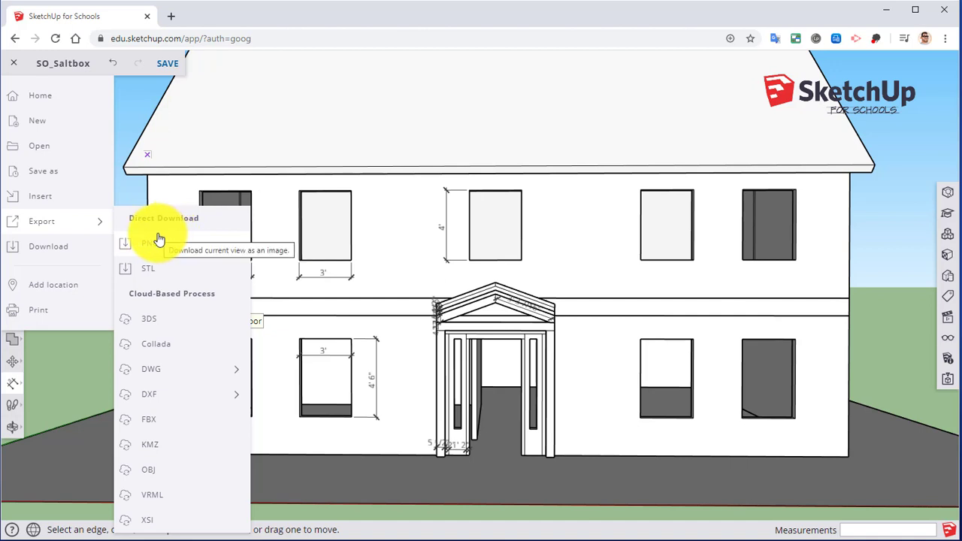
mouse_move(276, 91)
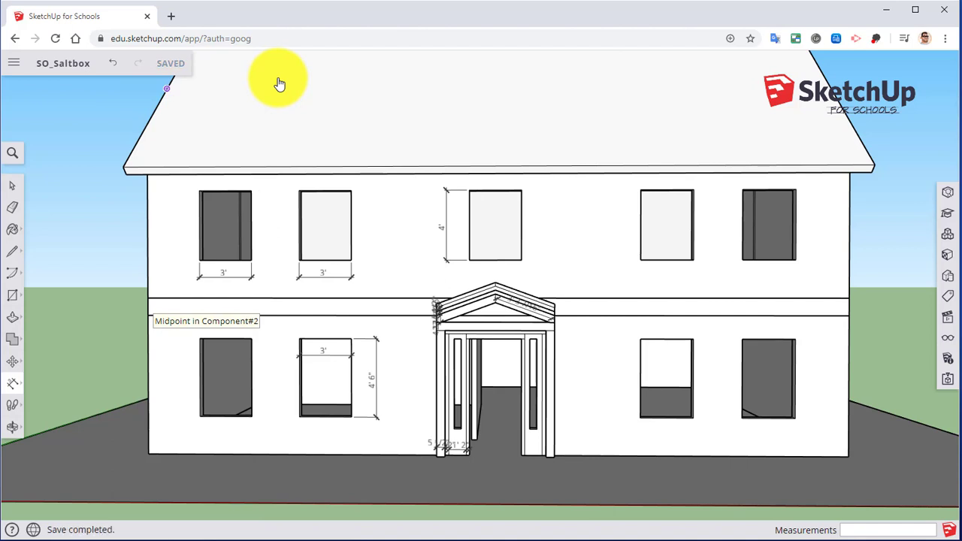
mouse_move(316, 82)
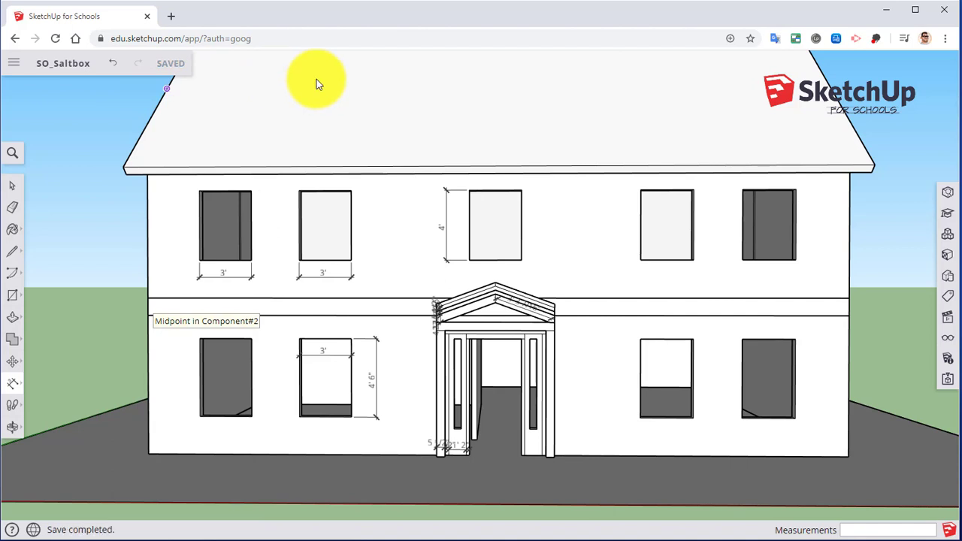